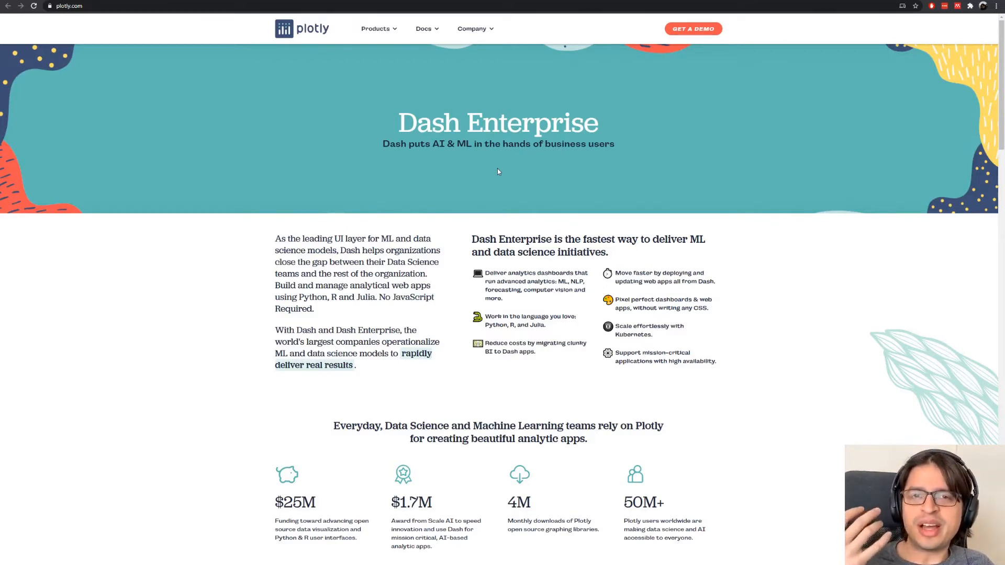
mouse_move(502, 170)
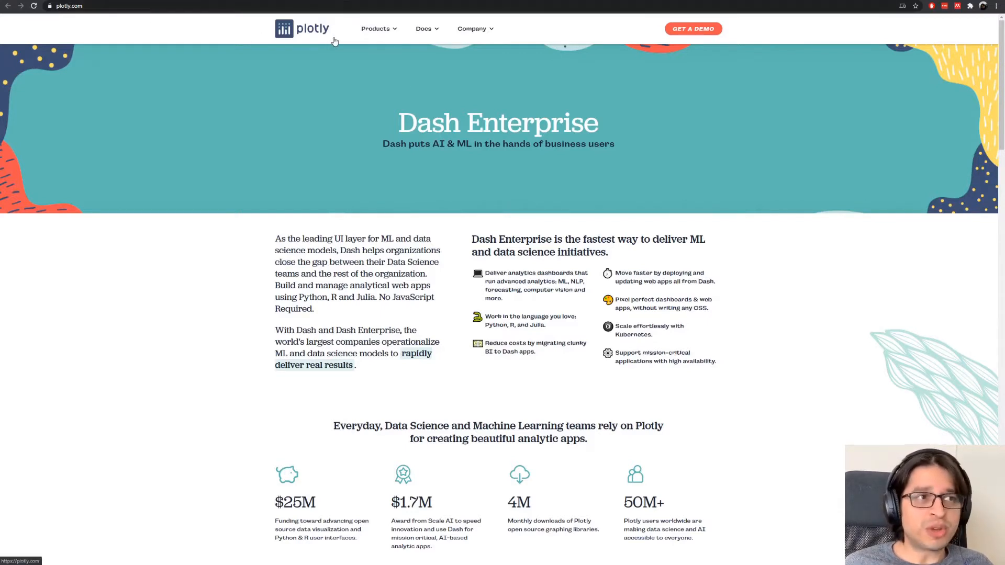
mouse_move(351, 157)
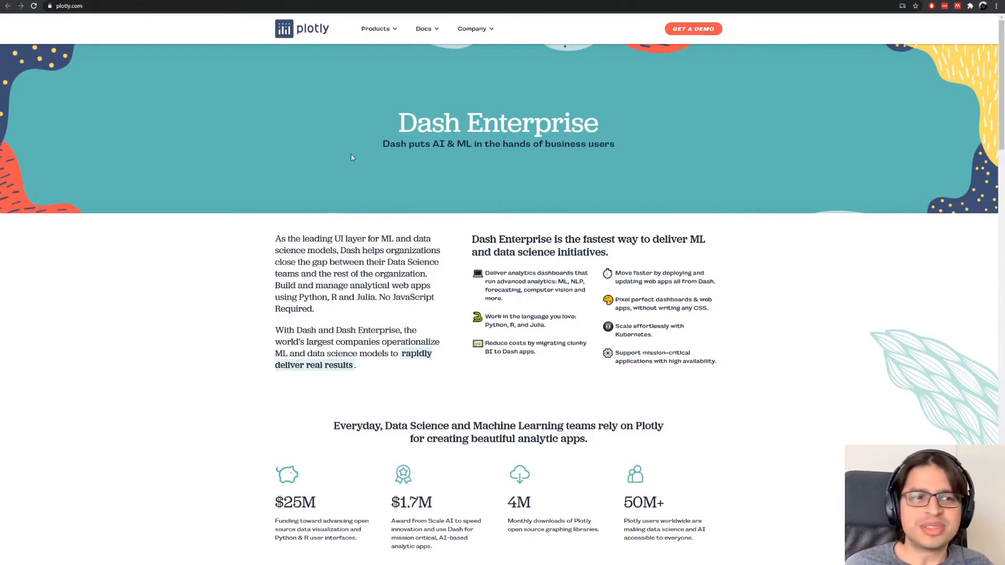
mouse_move(372, 161)
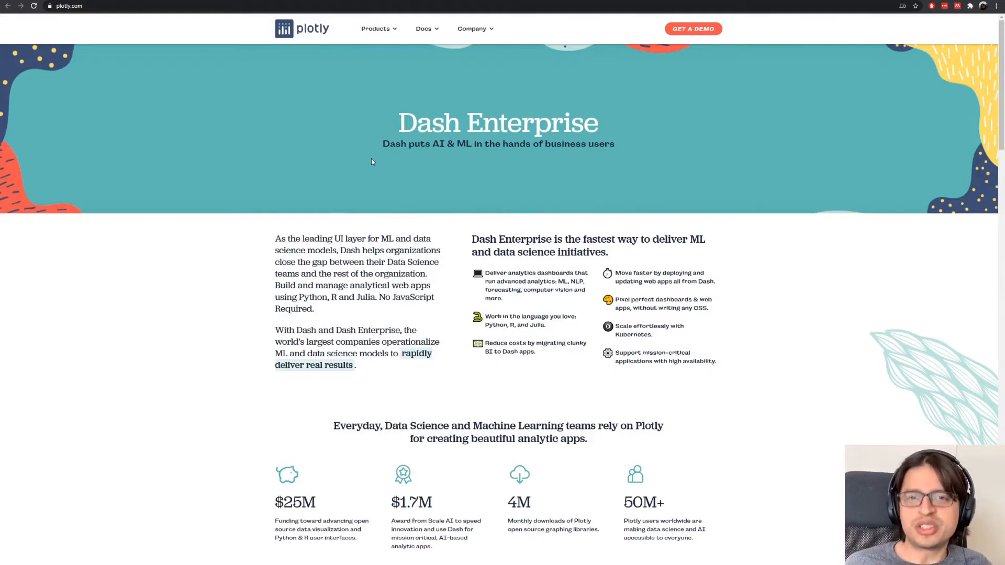
mouse_move(496, 196)
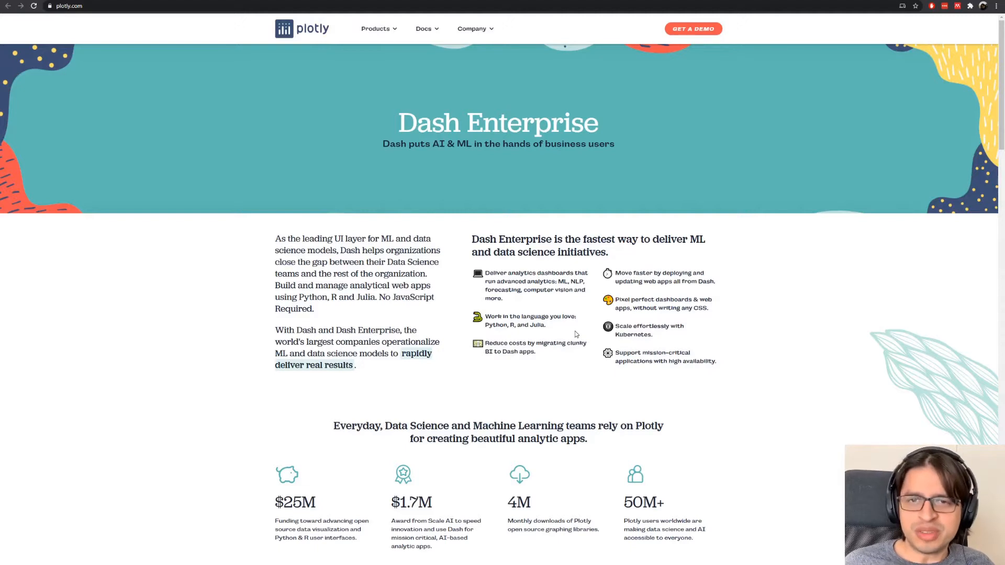
mouse_move(557, 330)
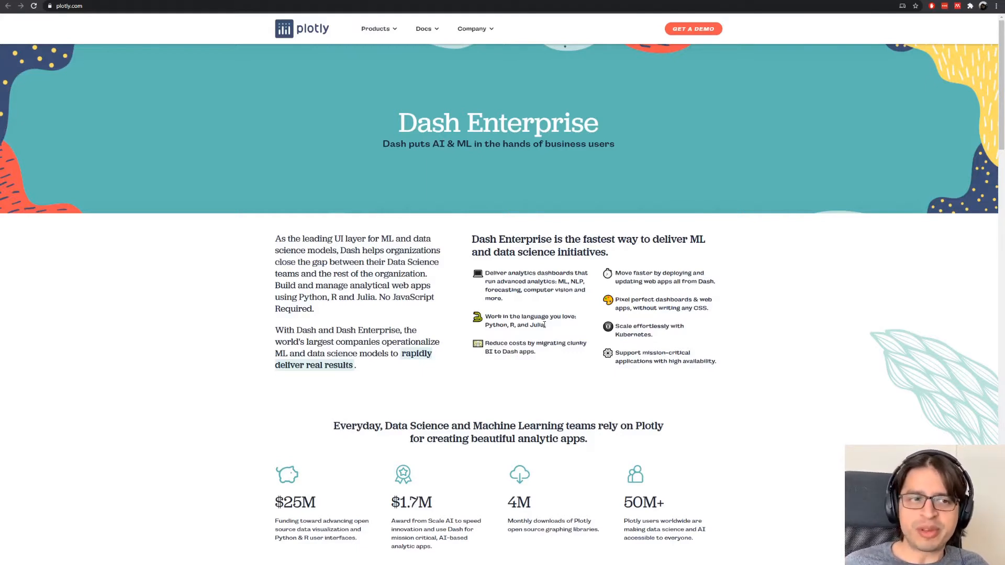
- View the Python downloads page and then the PyCharm homepage in Chrome
double_click(575, 282)
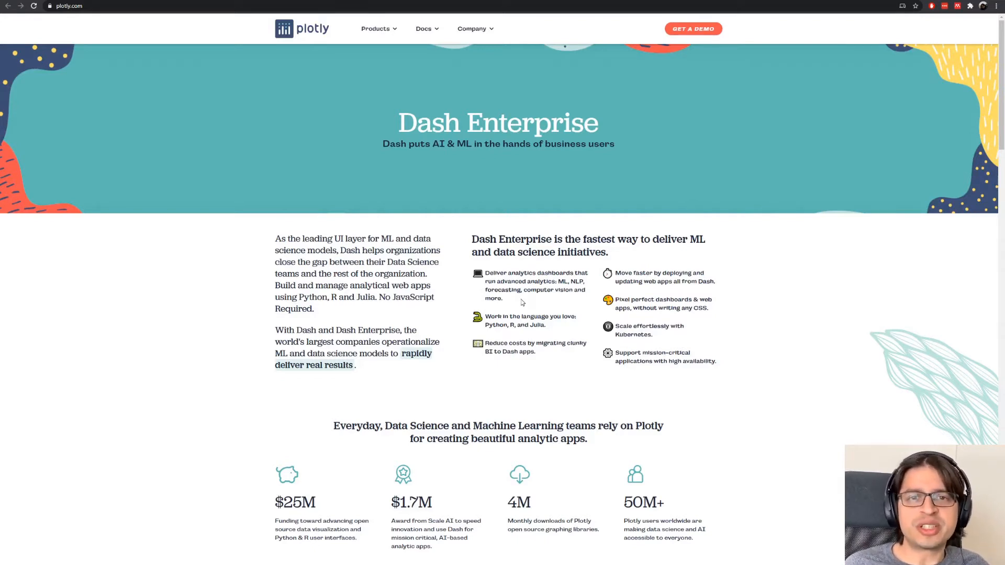
mouse_move(514, 234)
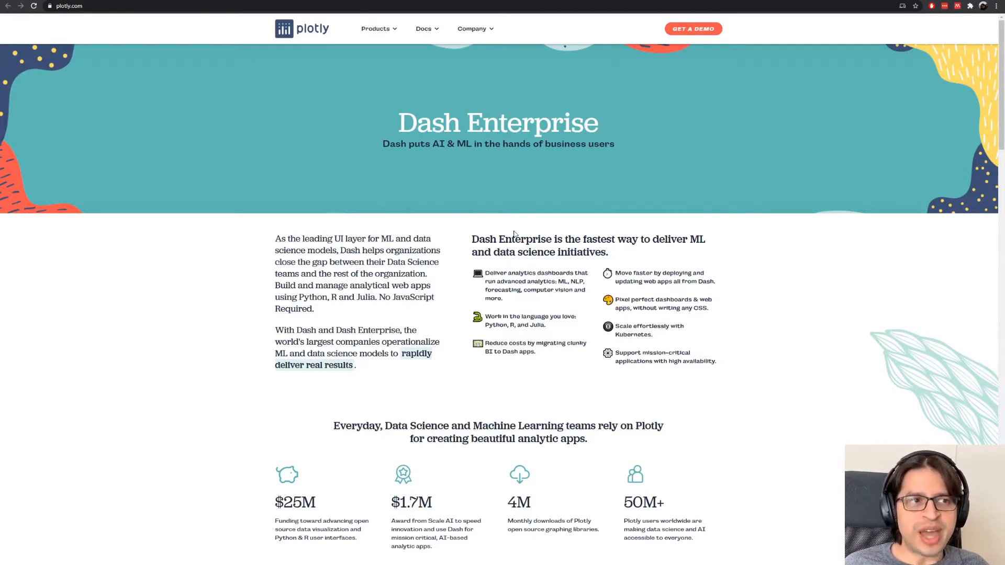
mouse_move(520, 245)
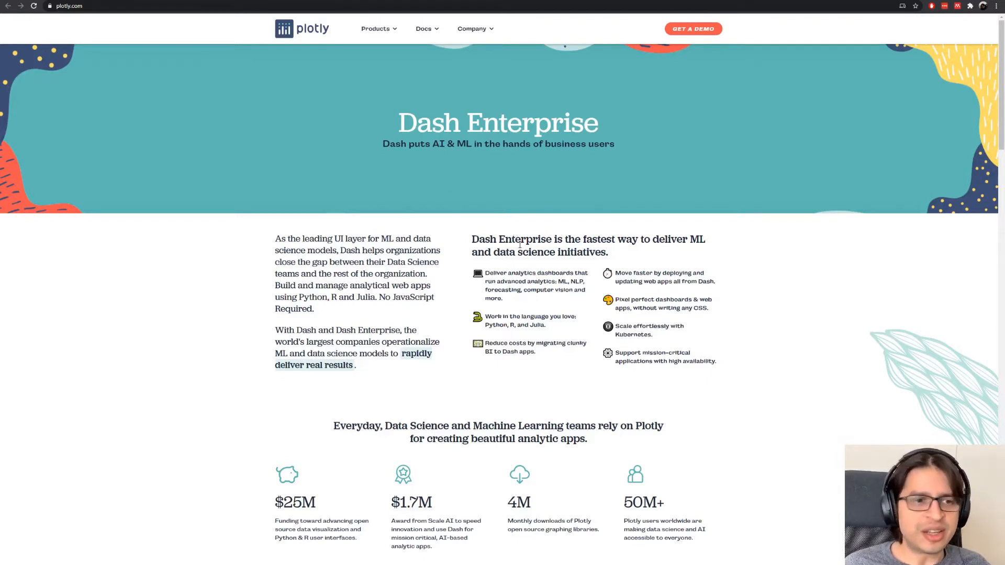
mouse_move(695, 173)
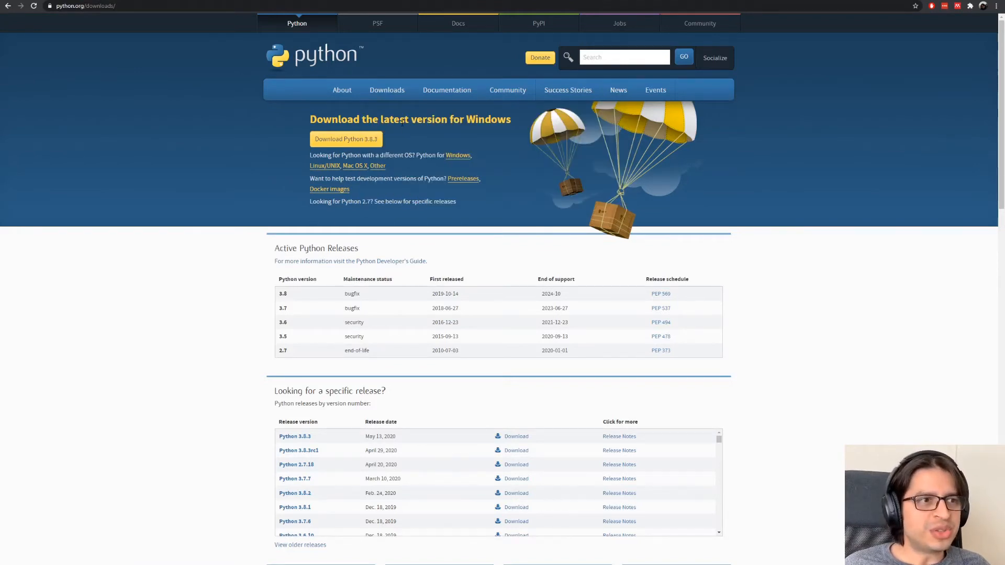
mouse_move(390, 170)
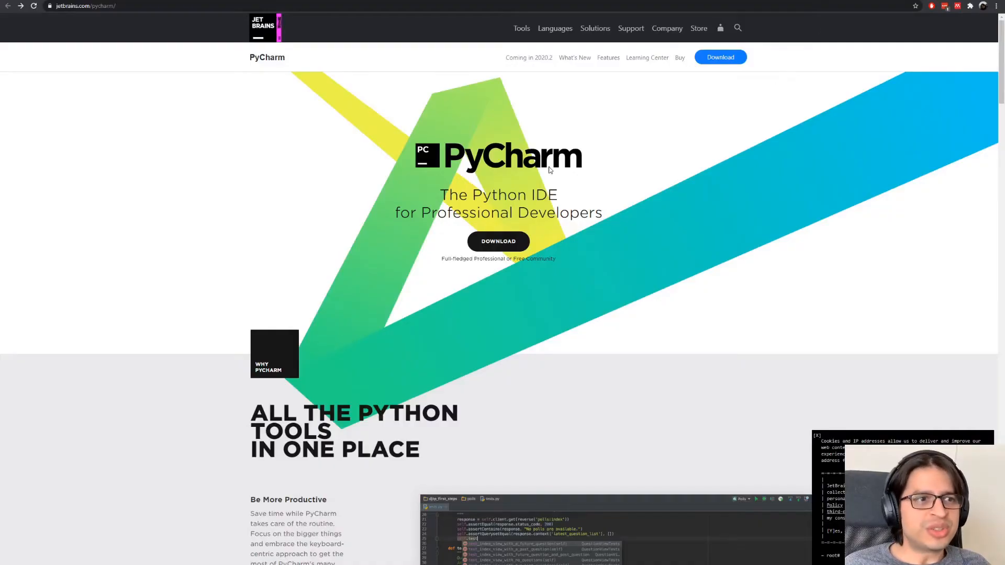
mouse_move(611, 162)
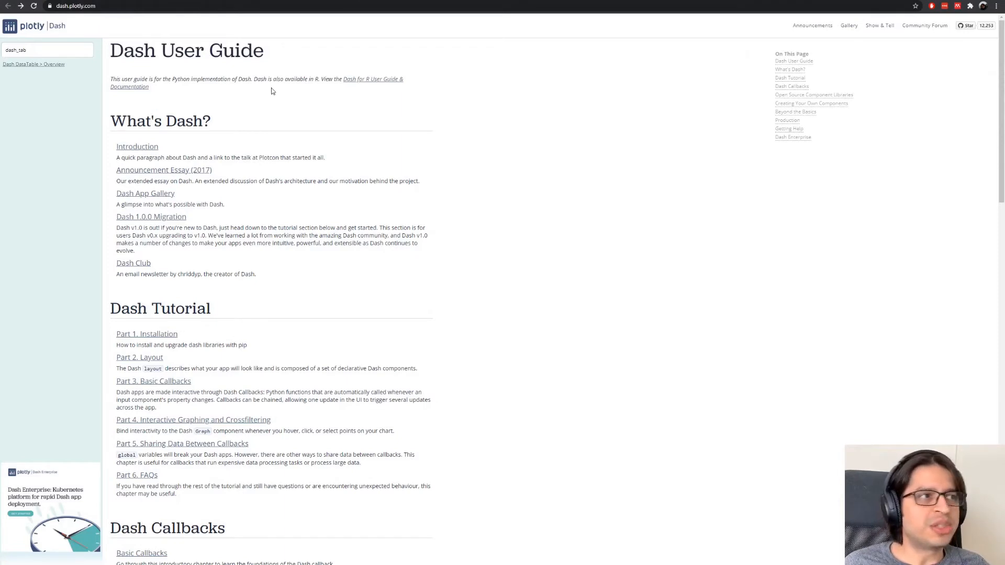
mouse_move(128, 196)
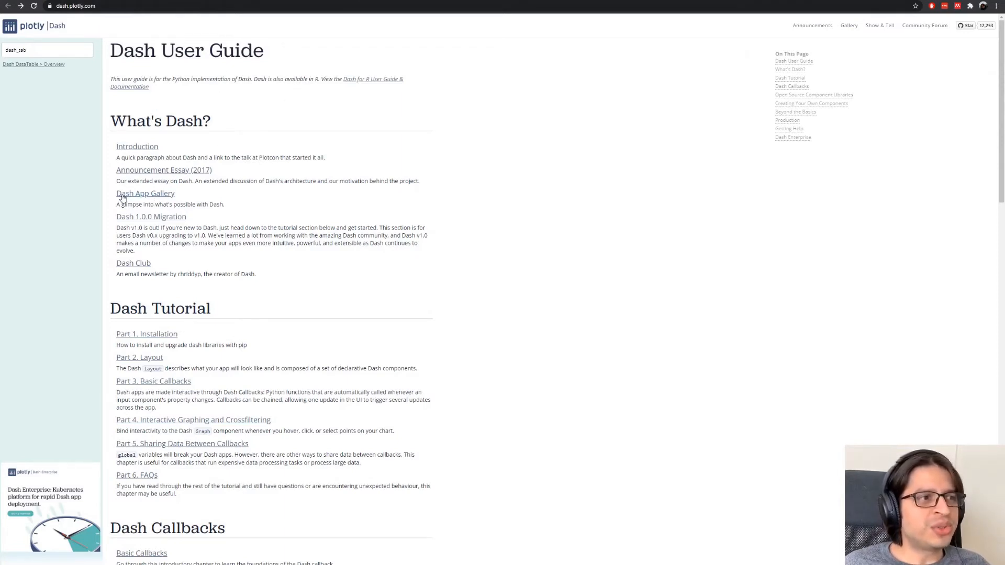
- From the User Guide open the Dash App Gallery and explore the New York Oil and Gas demo
left_click(144, 192)
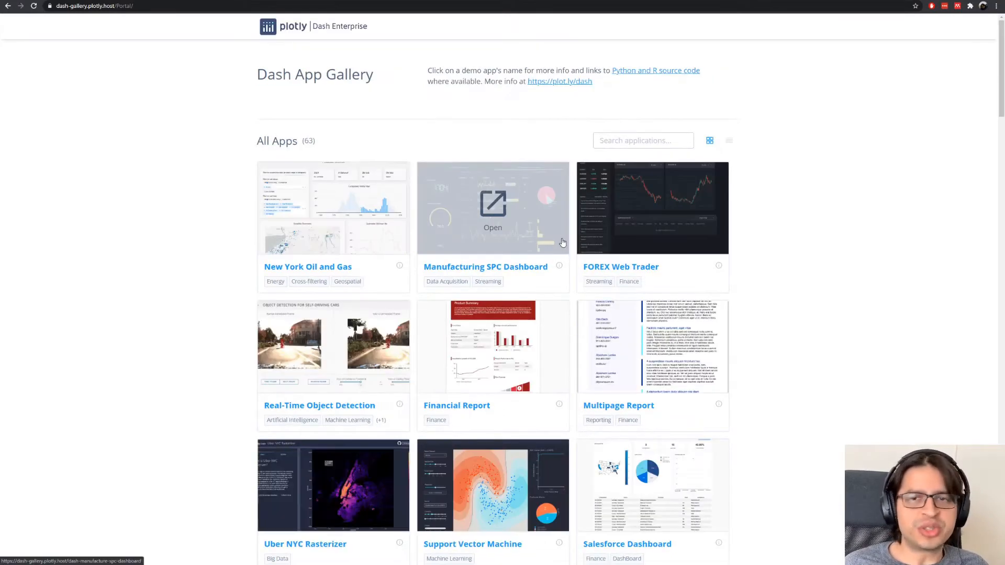
mouse_move(333, 209)
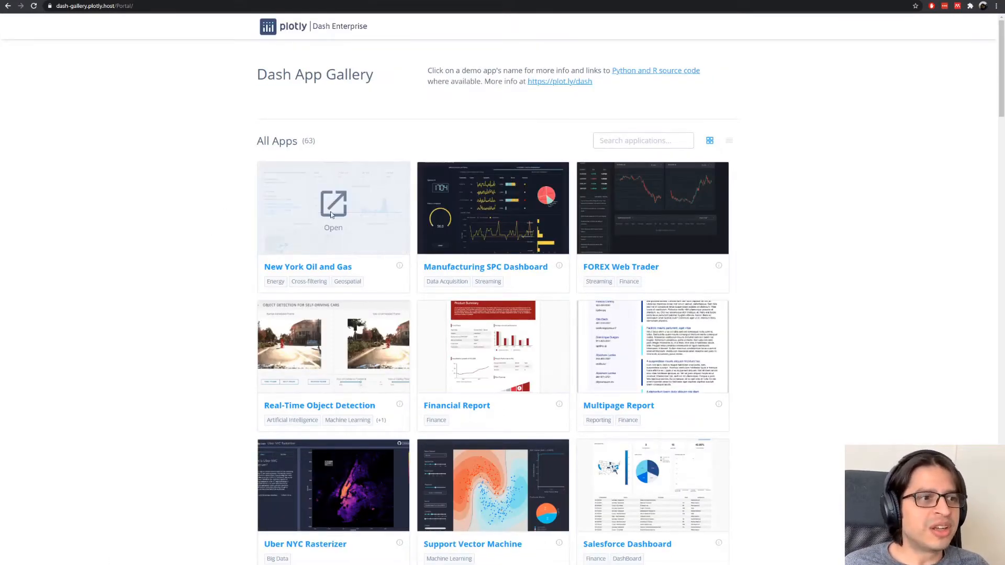
left_click(333, 207)
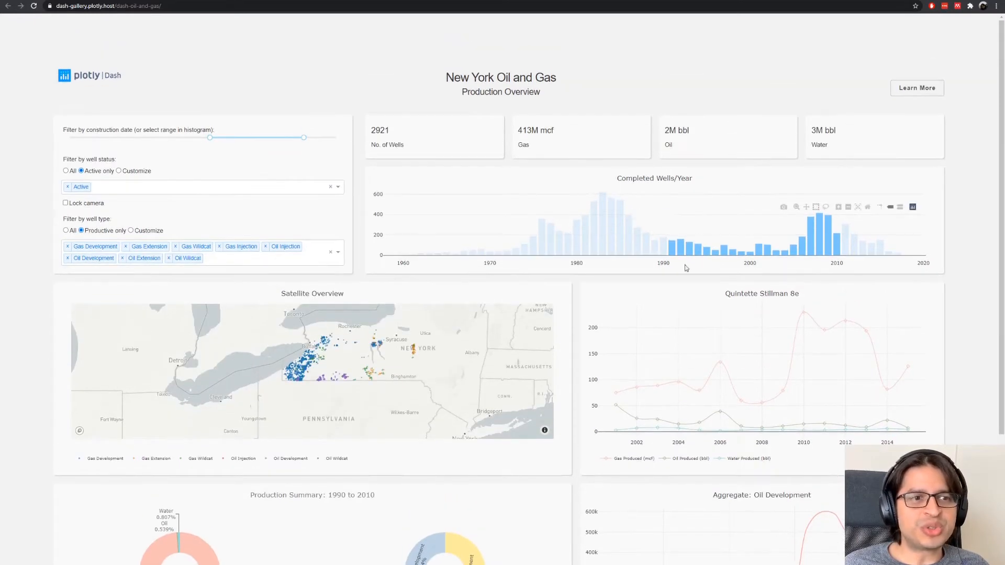
scroll("down", 3)
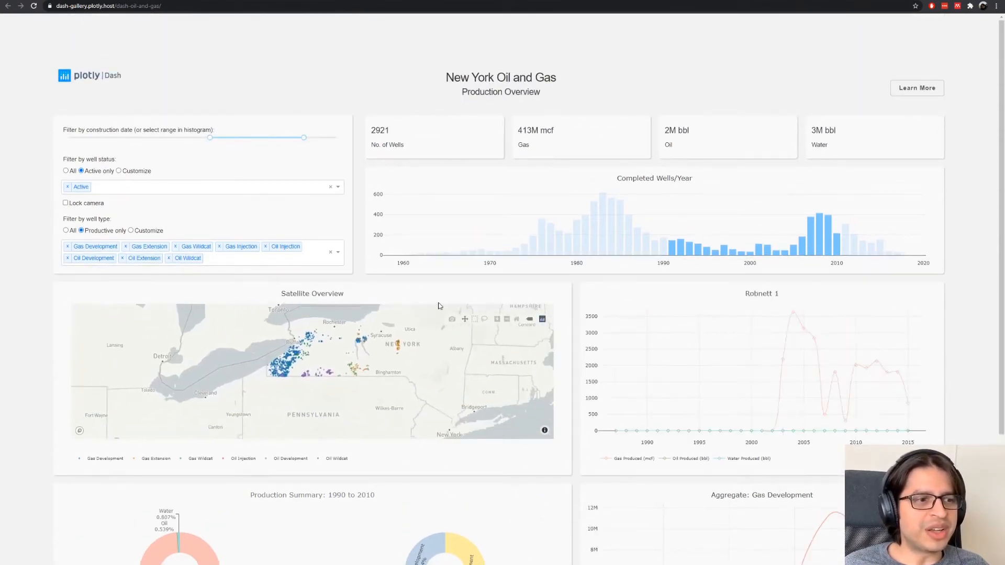
left_click_drag(268, 320, 339, 373)
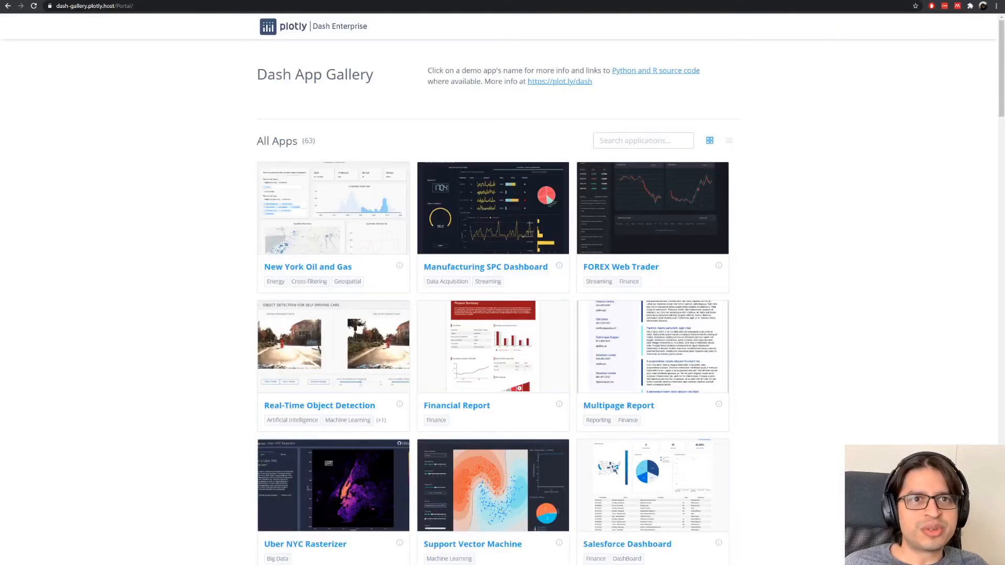
- Run the Manufacturing SPC Dashboard demo's live control charts, then return to the Dash User Guide
left_click(485, 267)
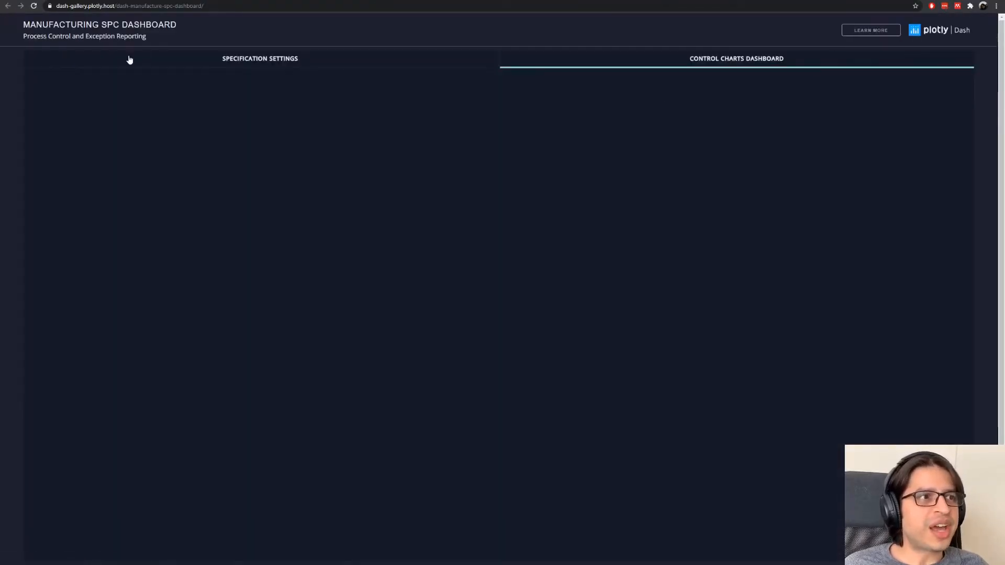
left_click(260, 58)
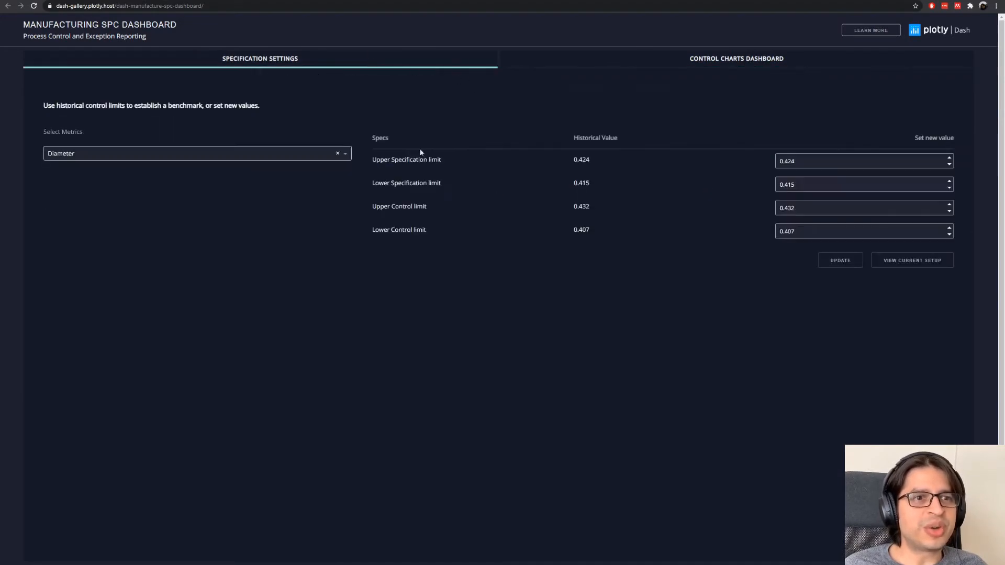
left_click(735, 59)
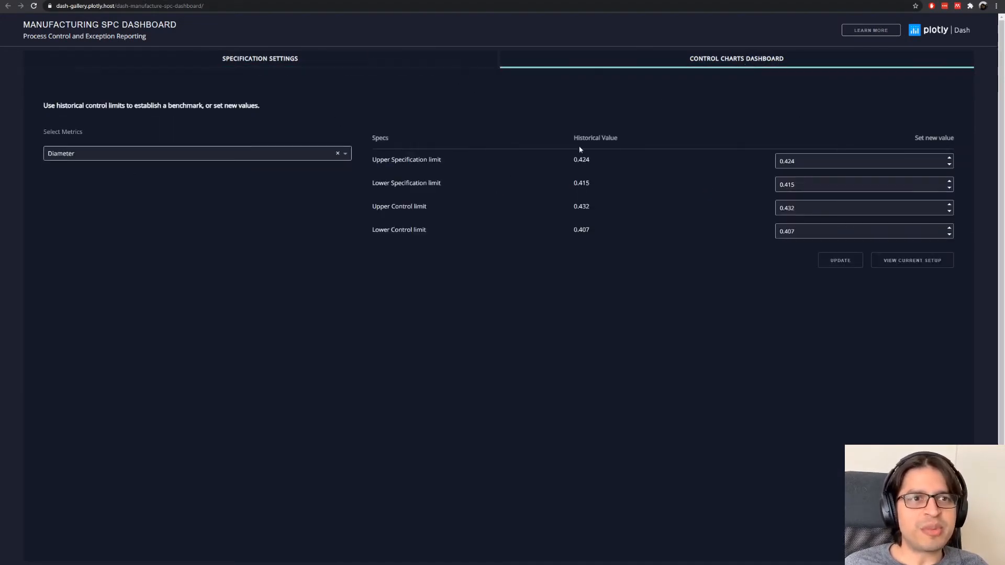
left_click(736, 59)
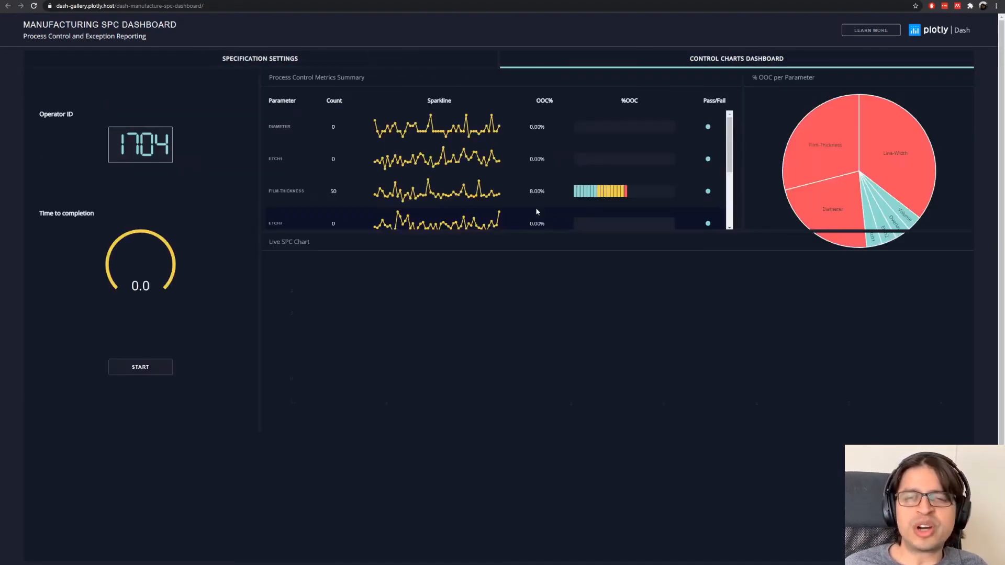
left_click(140, 366)
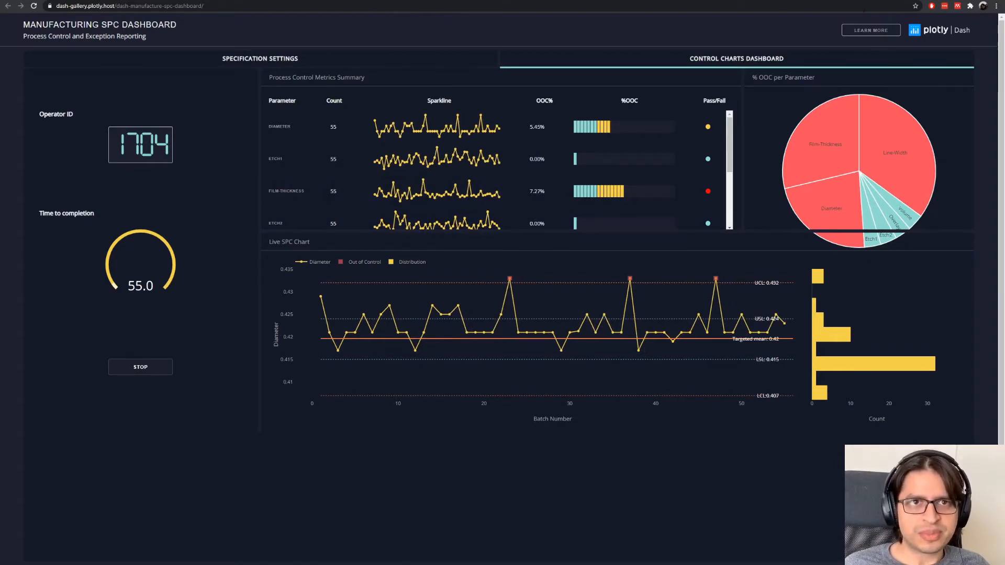
left_click(7, 6)
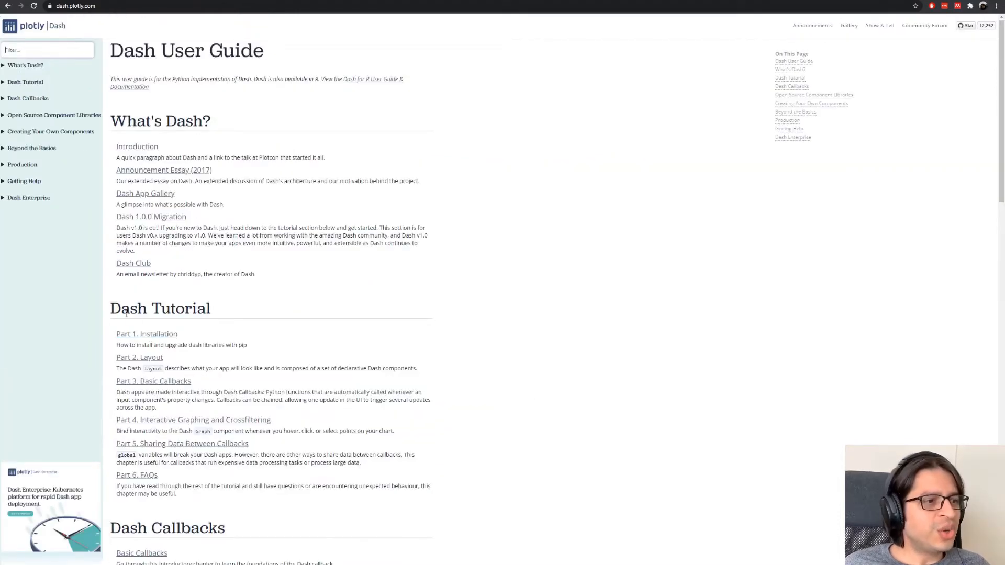
- Open Part 1. Installation and select the dash version number in its pip install command
left_click(146, 334)
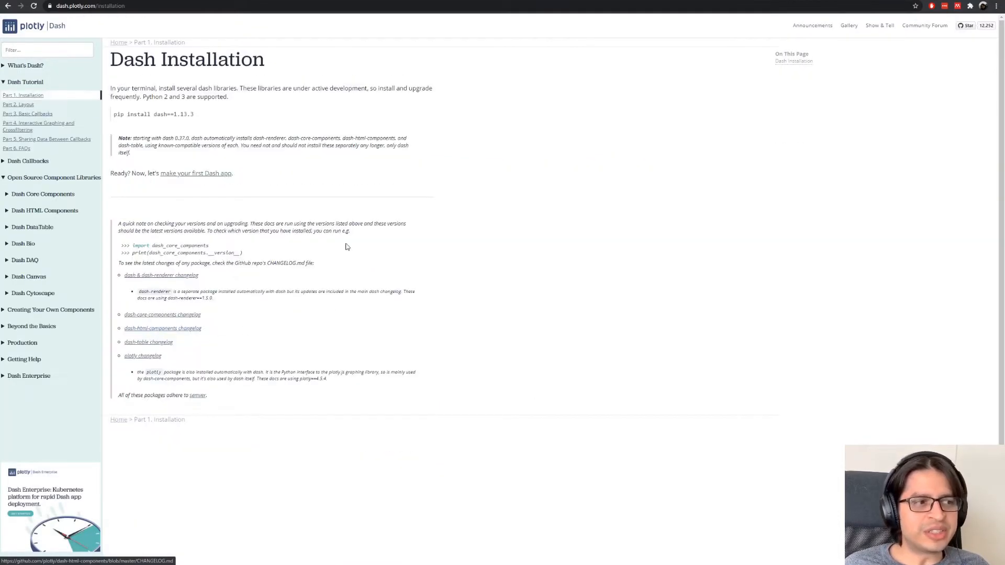
mouse_move(932, 7)
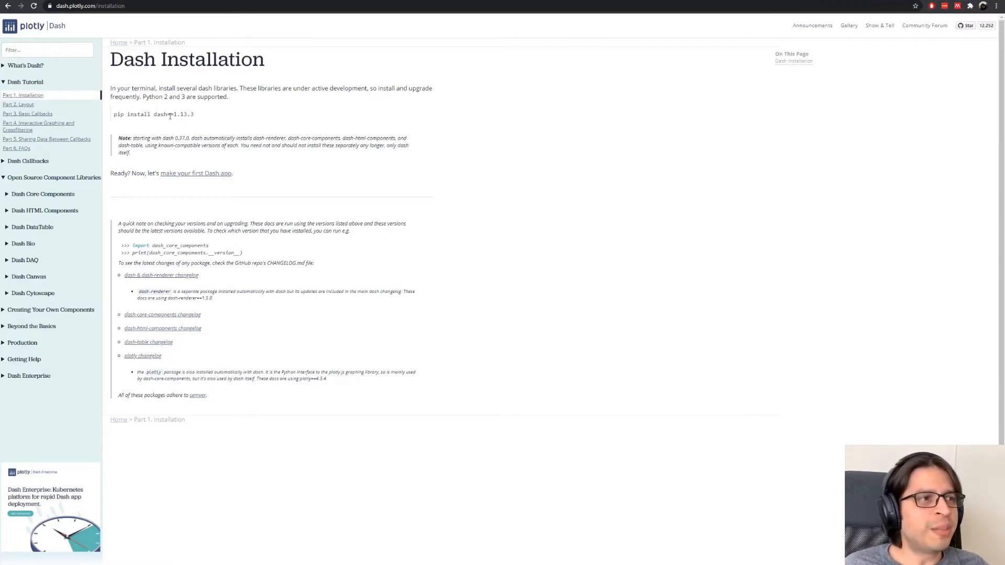
double_click(159, 114)
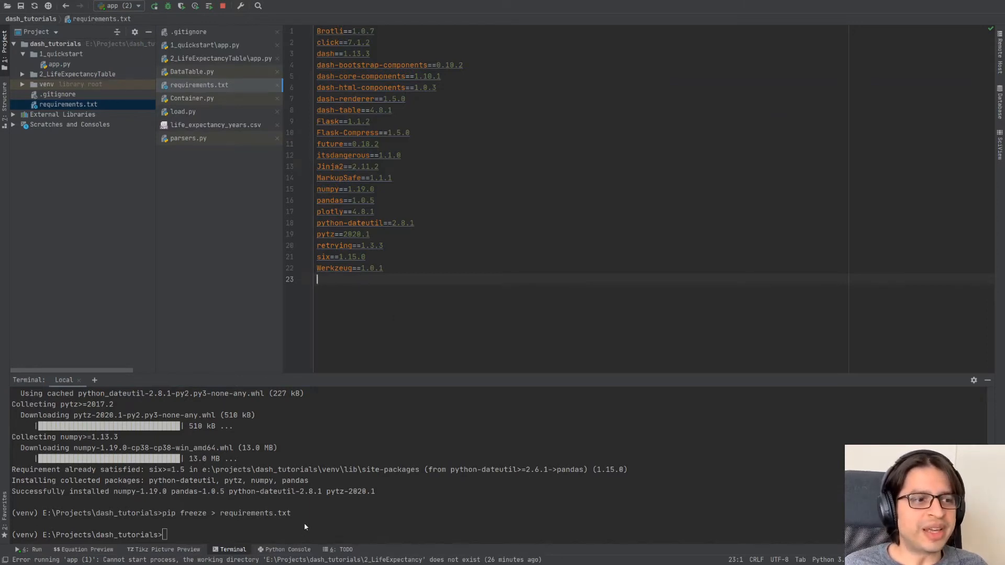
- Run pip install -r requirements.txt in the terminal instead of installing pandas and dash-bootstrap-components individually
type("pip install pandas")
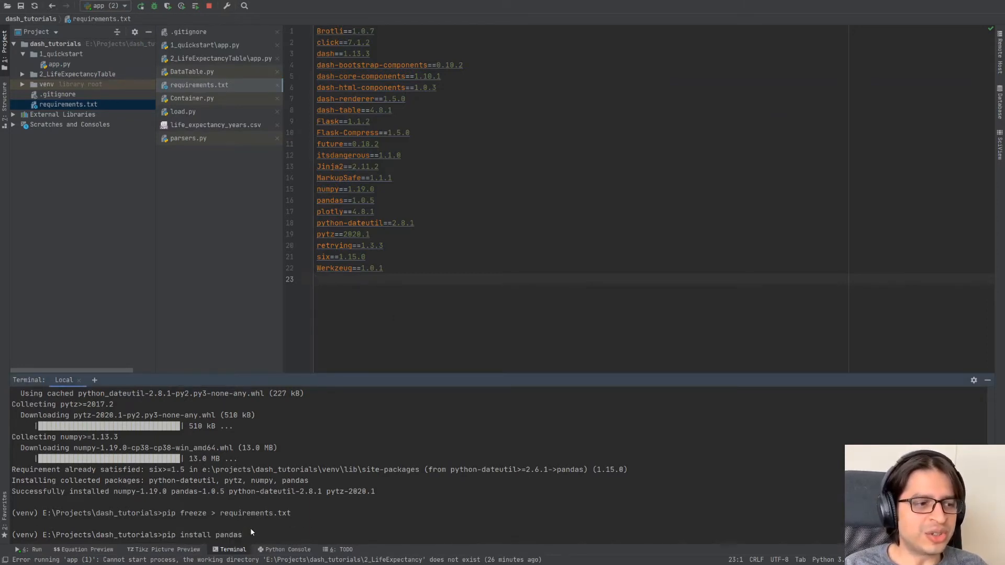
type("dash-bootstrap-components")
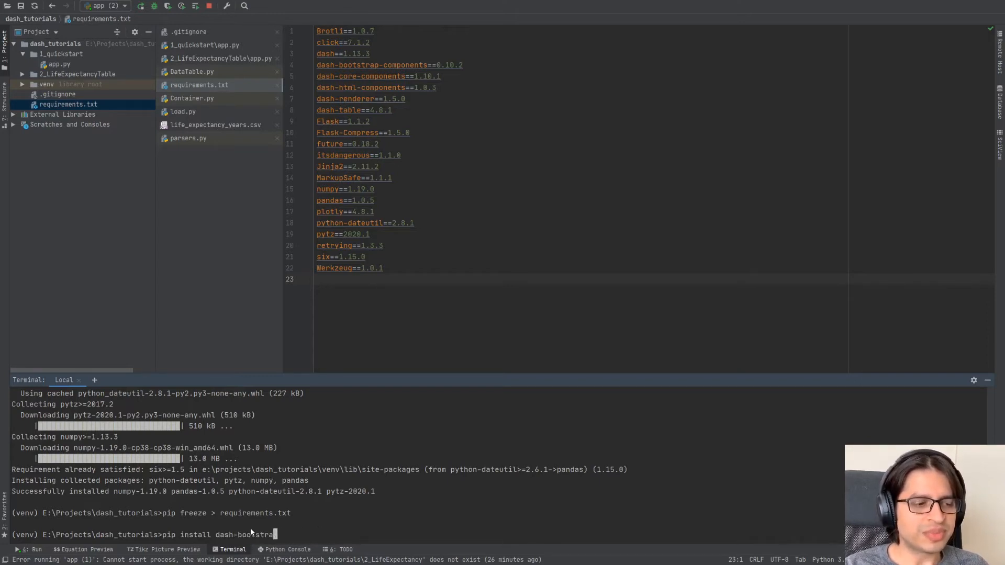
key("backspace")
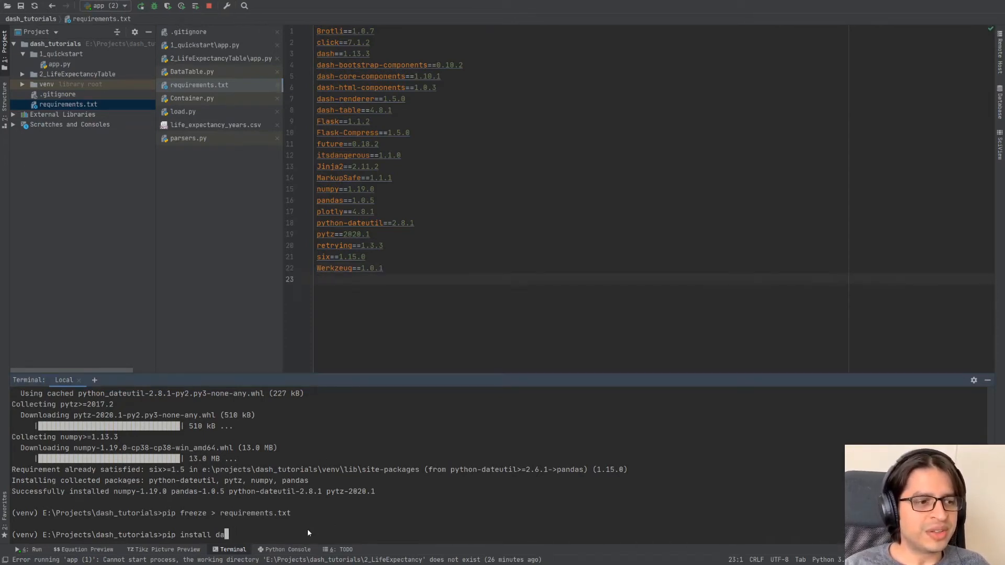
type("-r r")
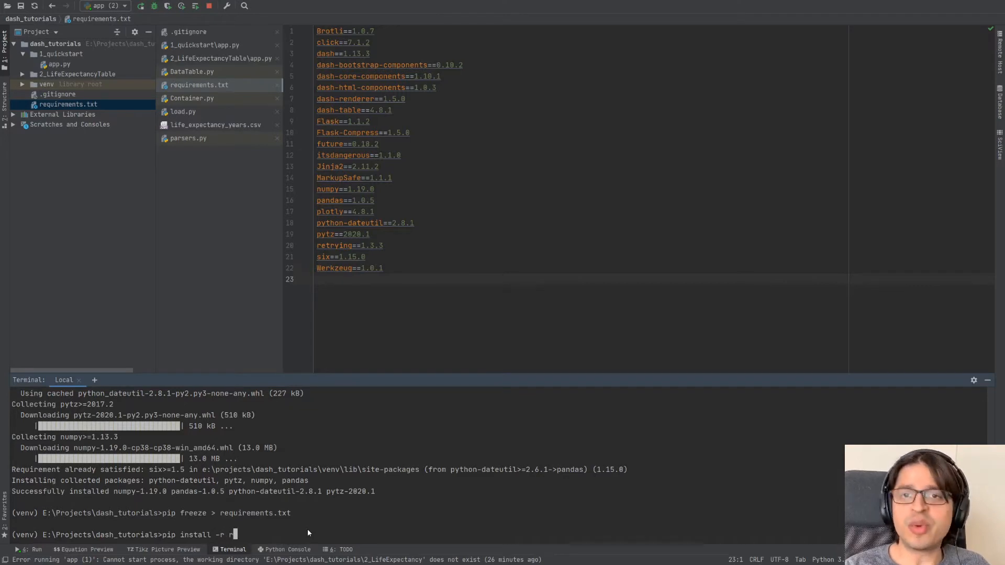
type("equirements.txt")
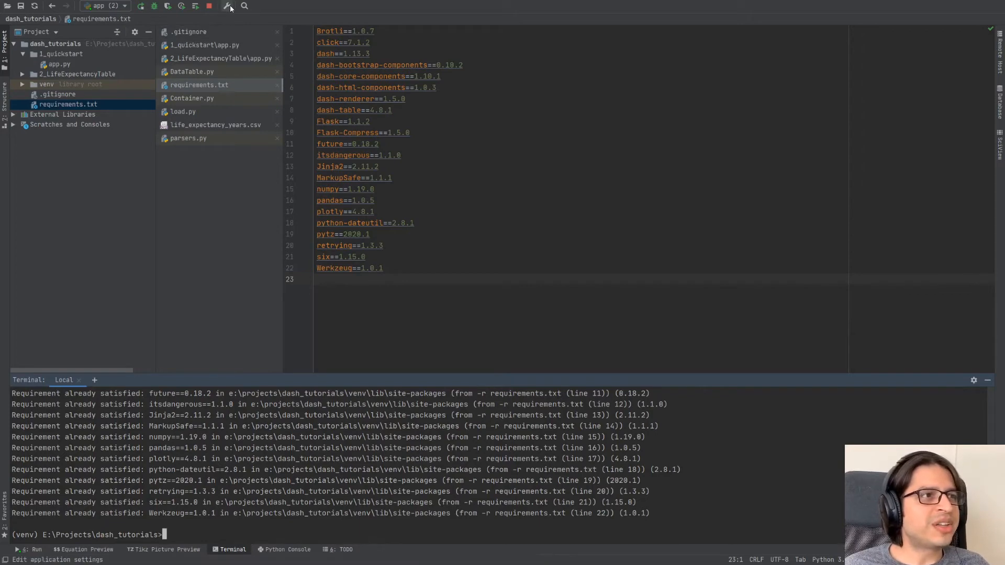
left_click(228, 6)
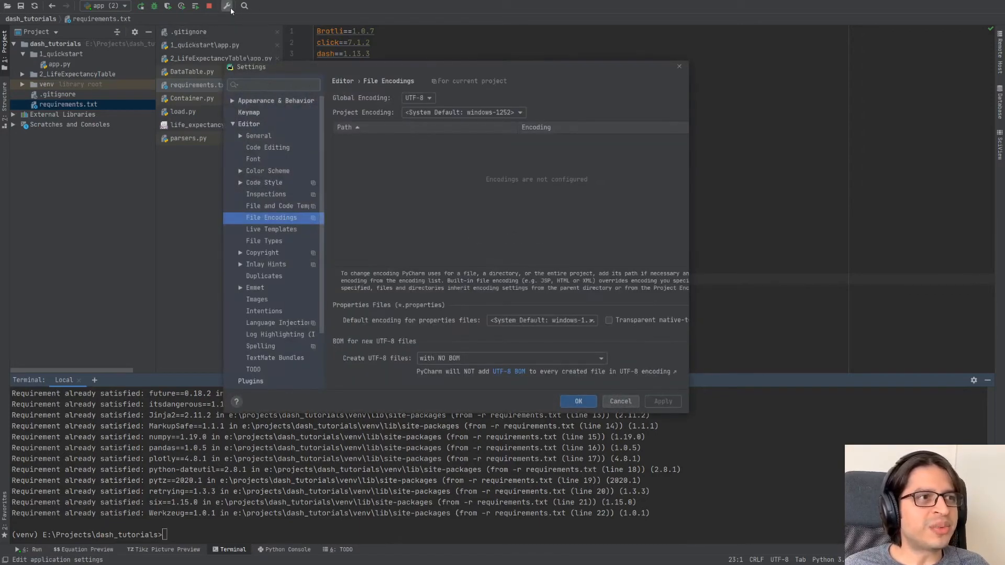
left_click(266, 194)
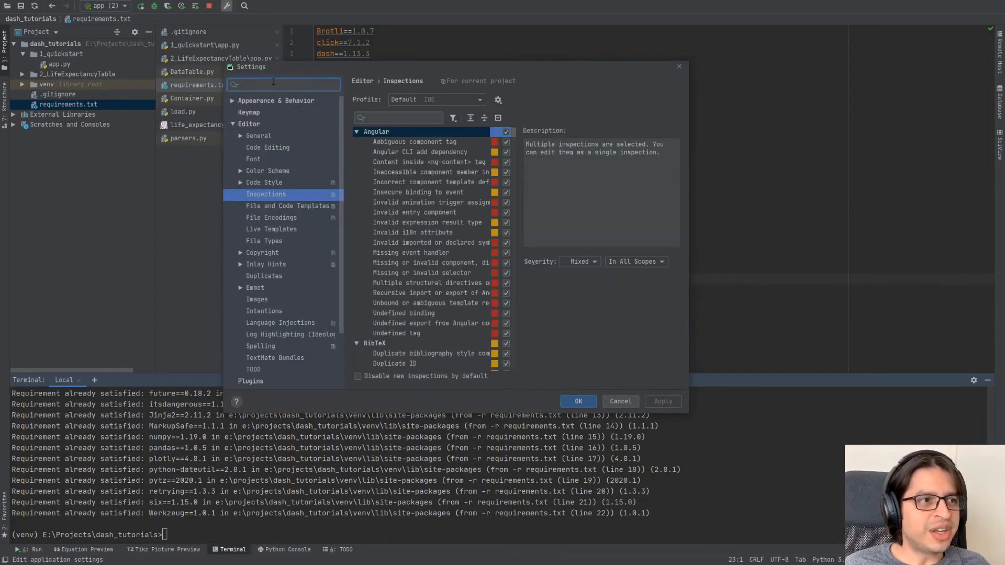
type("interpre")
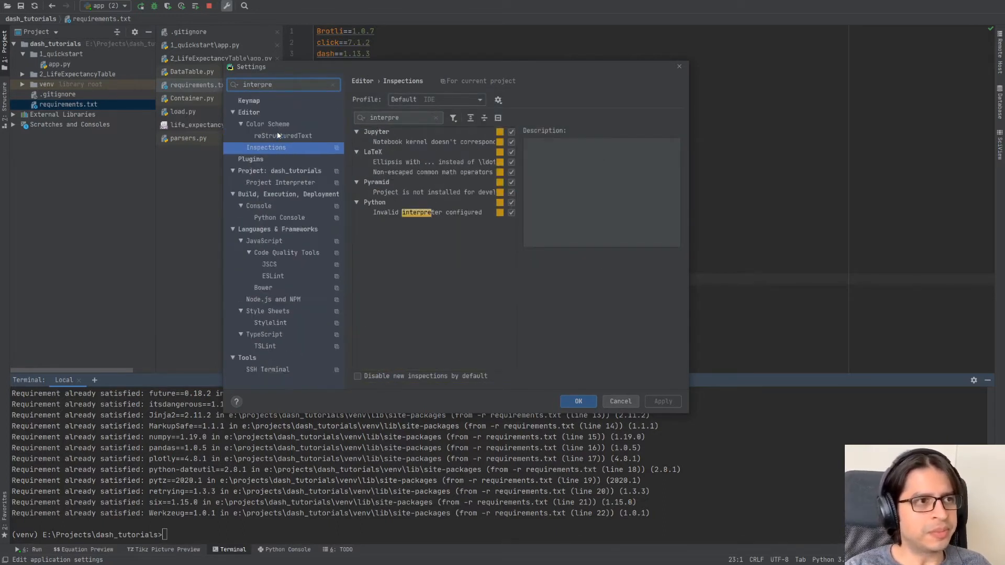
left_click(279, 183)
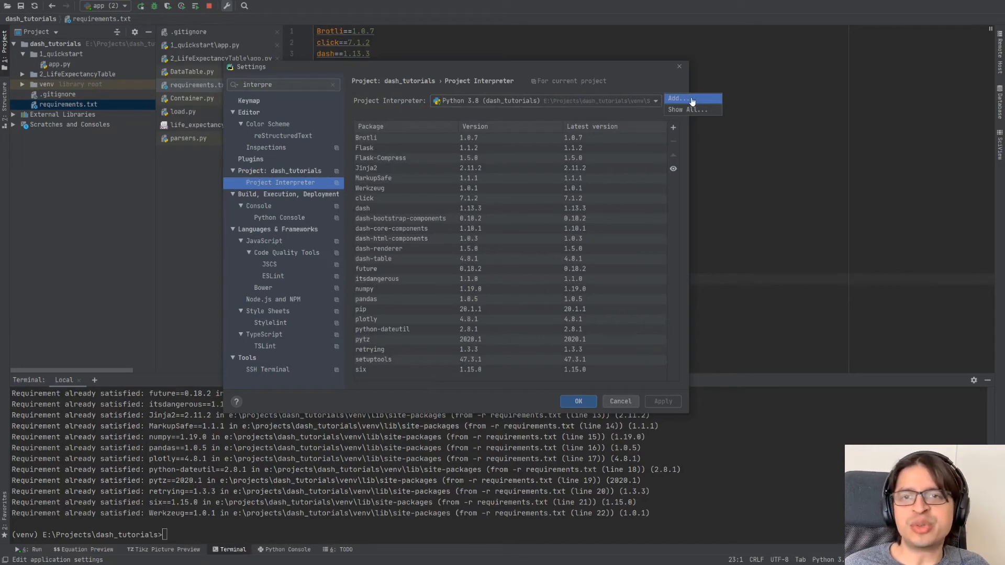
mouse_move(666, 60)
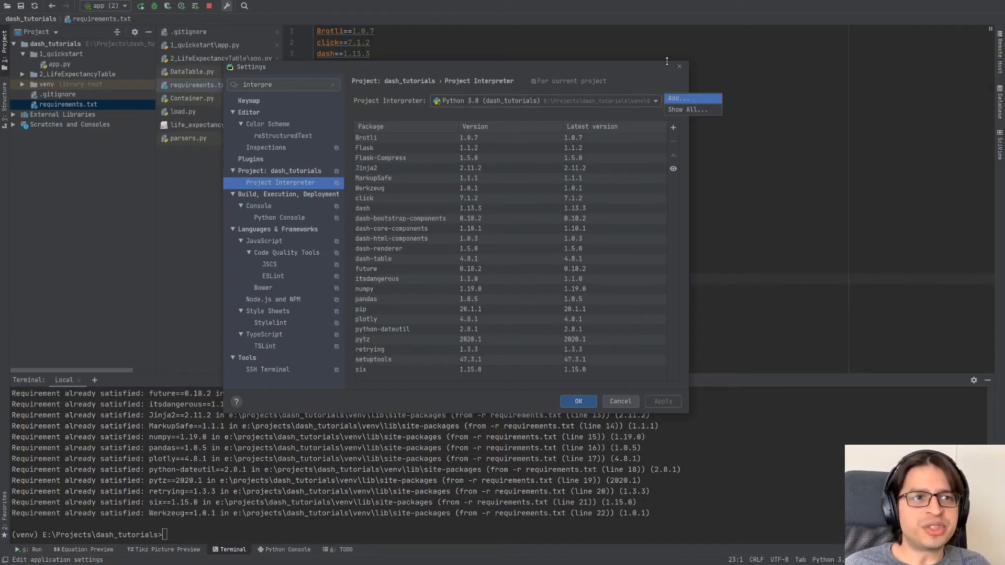
left_click(577, 401)
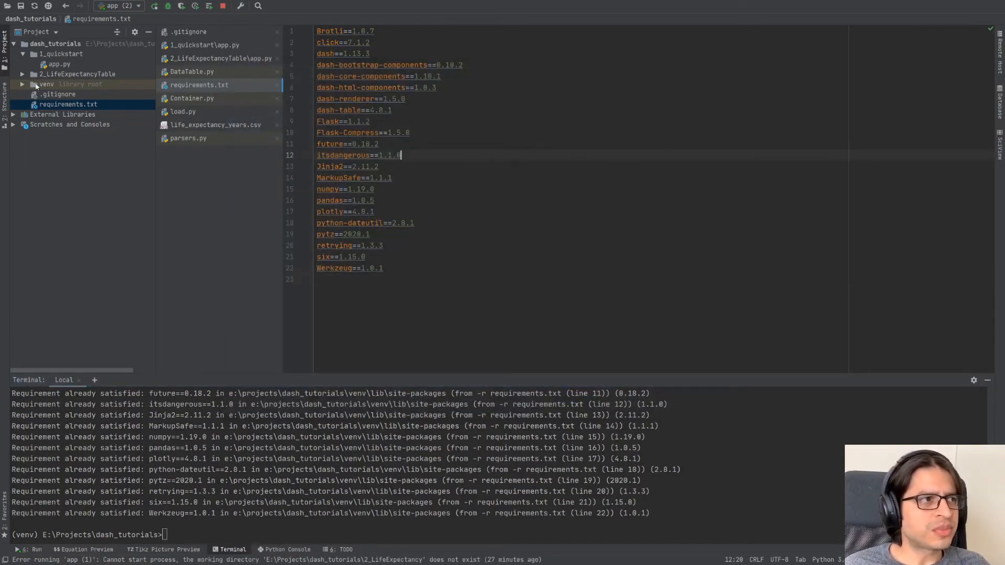
- Select the venv folder and collapse the 1_quickstart node in the Project tree
left_click(46, 83)
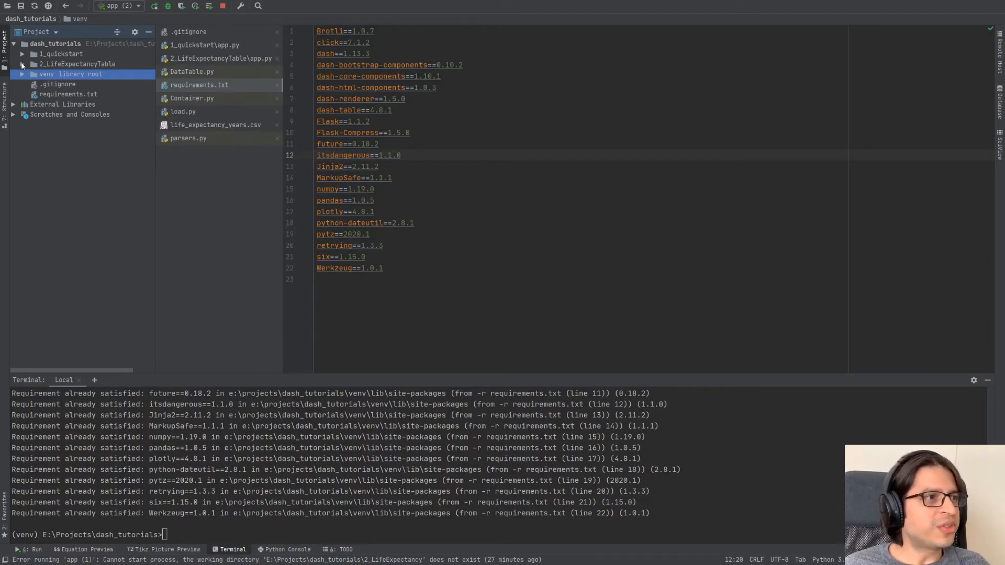
left_click(22, 64)
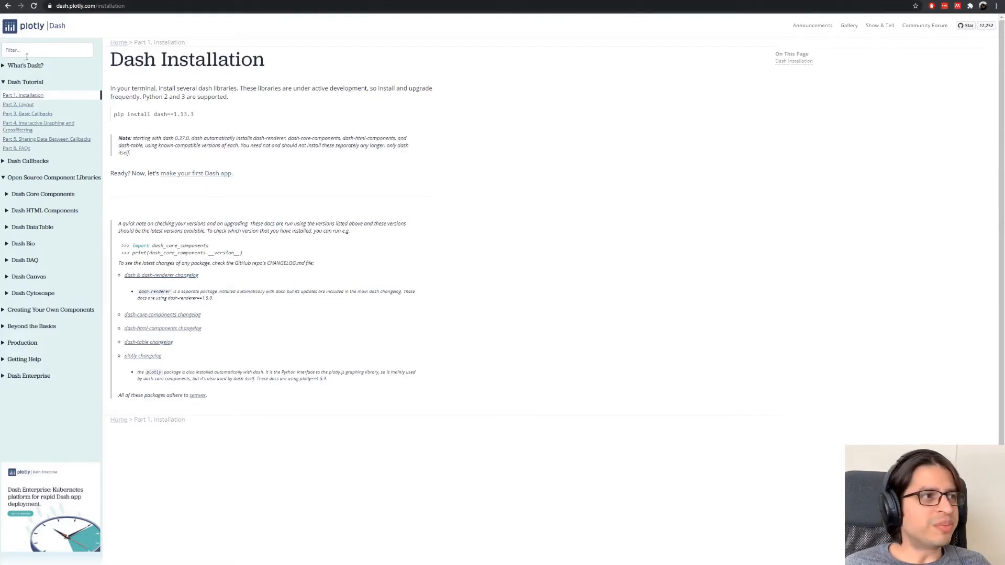
- Filter the docs sidebar for DataTable and open the Dash DataTable Overview with its Quickstart example
type("data_")
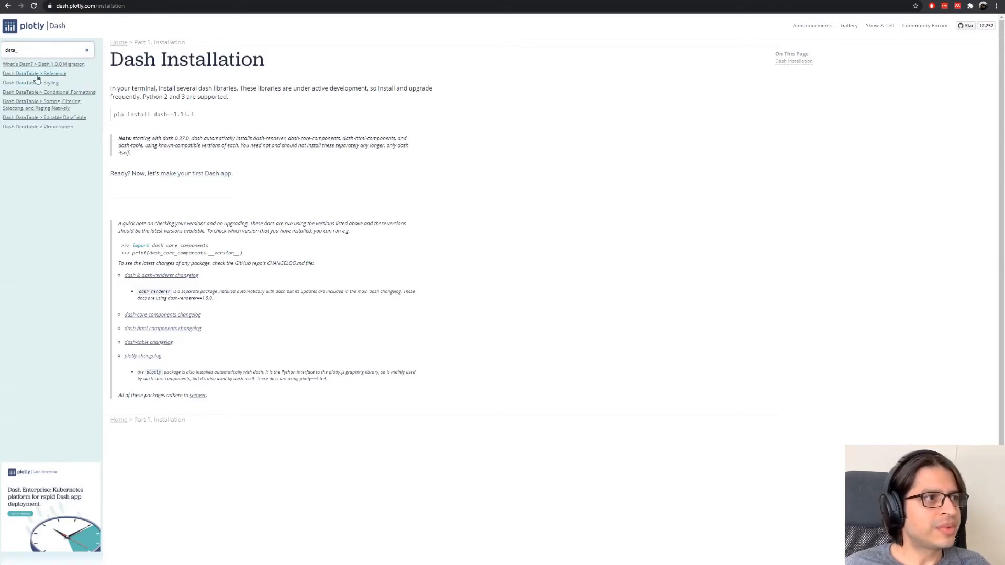
mouse_move(34, 77)
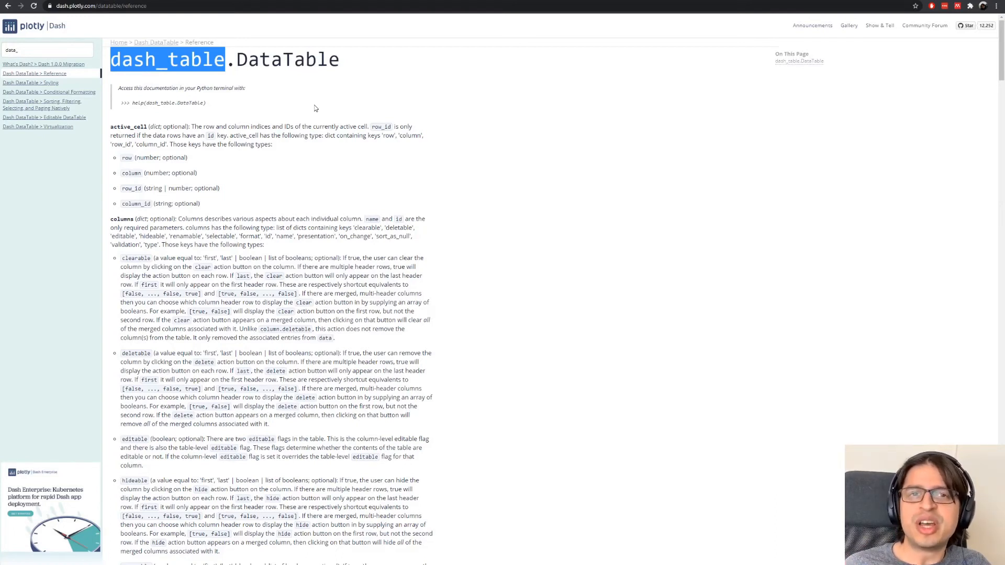
mouse_move(248, 76)
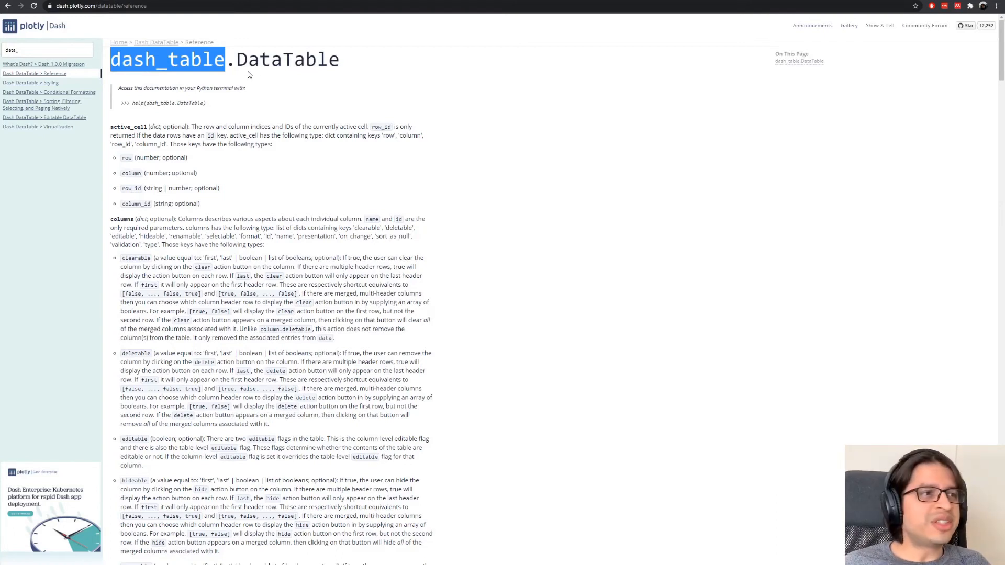
mouse_move(46, 70)
type("t")
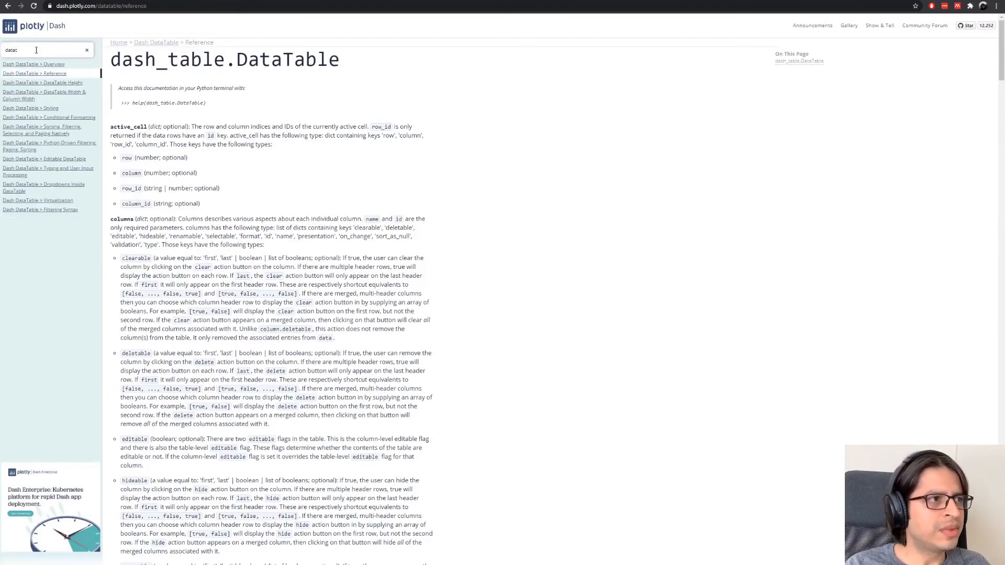
left_click(34, 64)
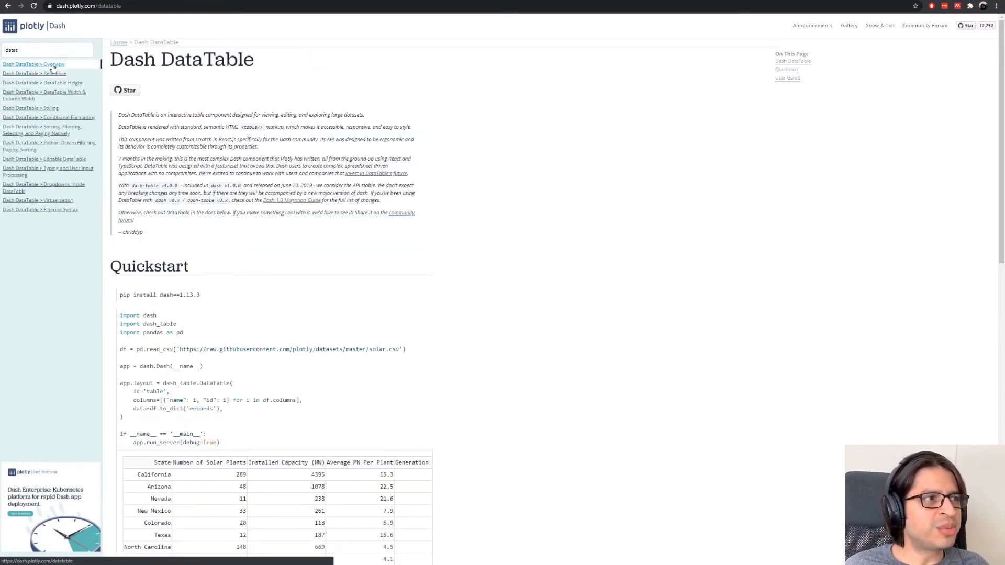
scroll("down", 3)
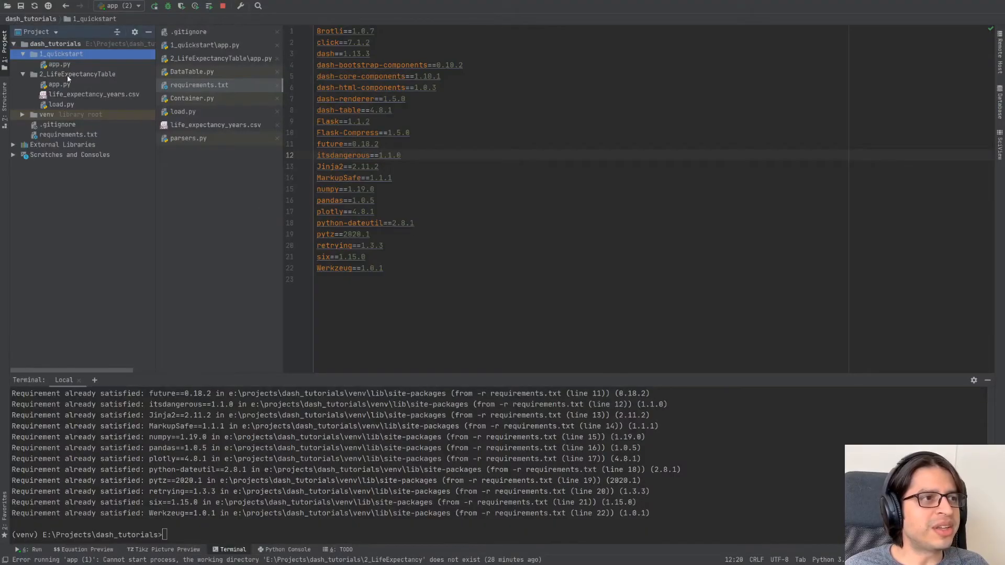
- Try a run_server argument in 1_quickstart/app.py, undo it, and bring up the Select Path dialog on the file
left_click(152, 6)
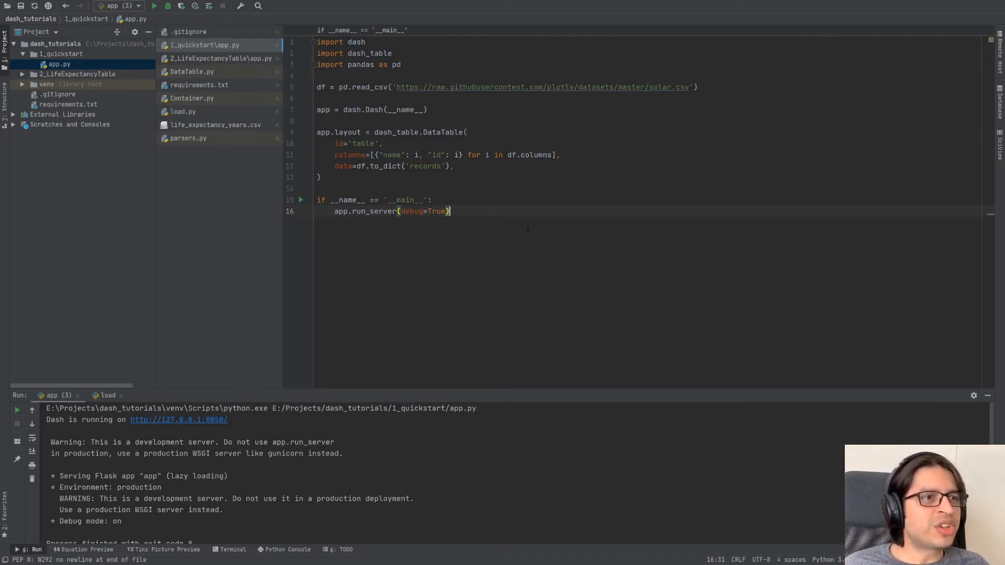
right_click(59, 64)
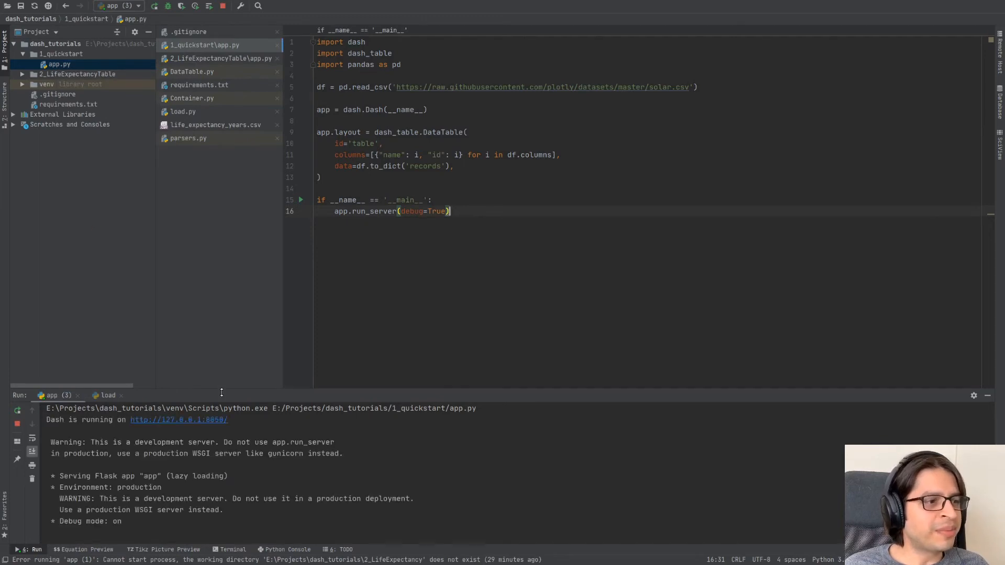
double_click(412, 211)
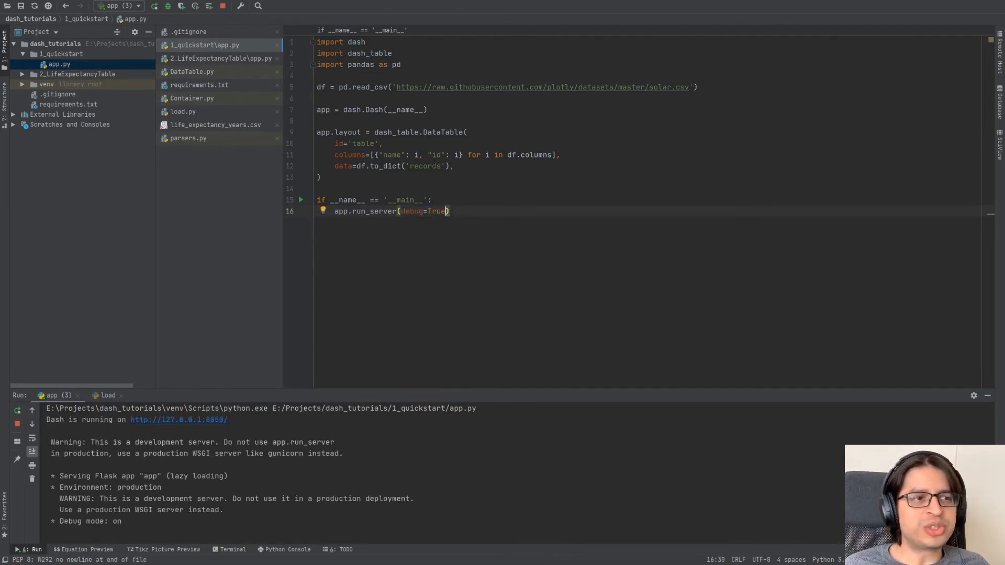
left_click(424, 165)
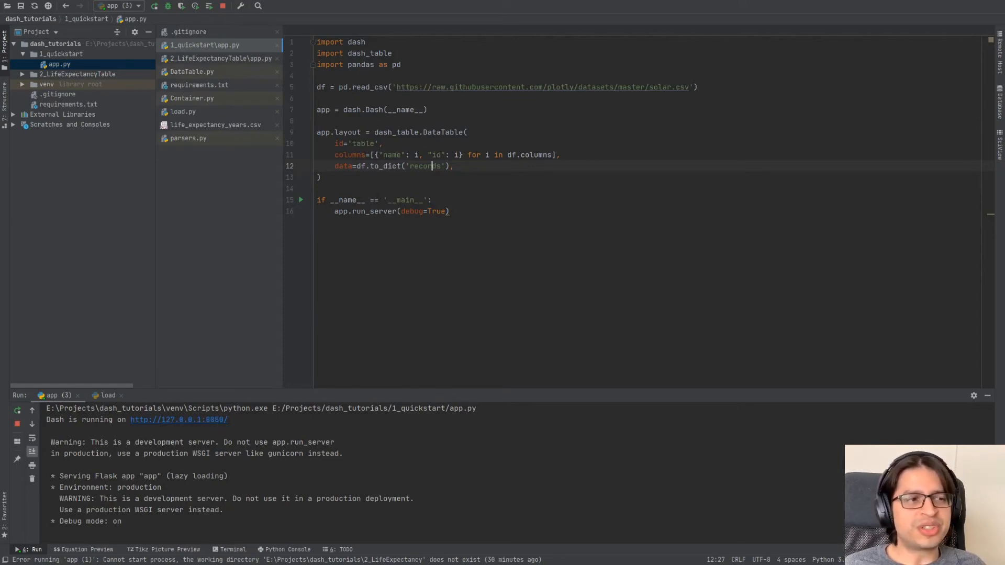
type(",")
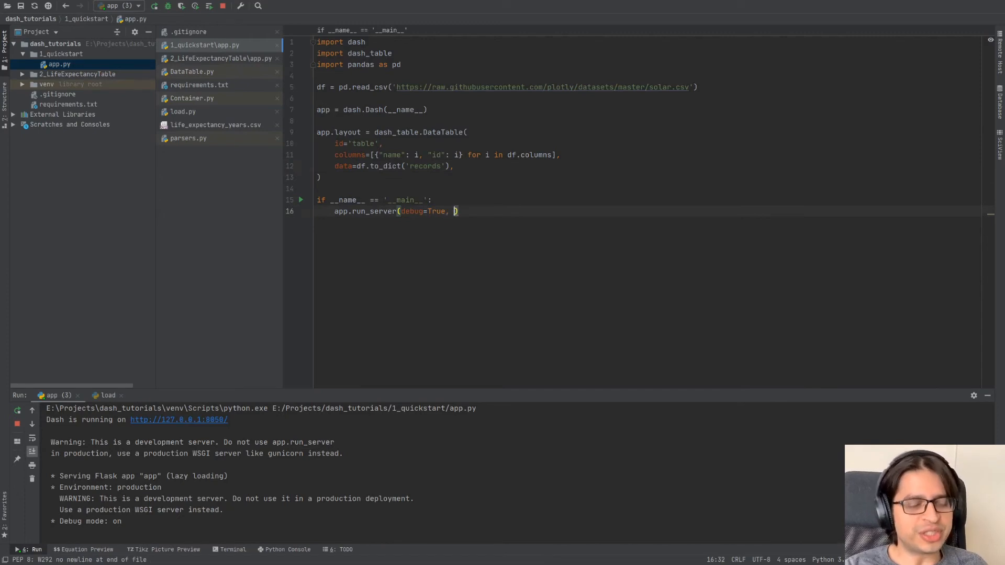
key("BackSpace")
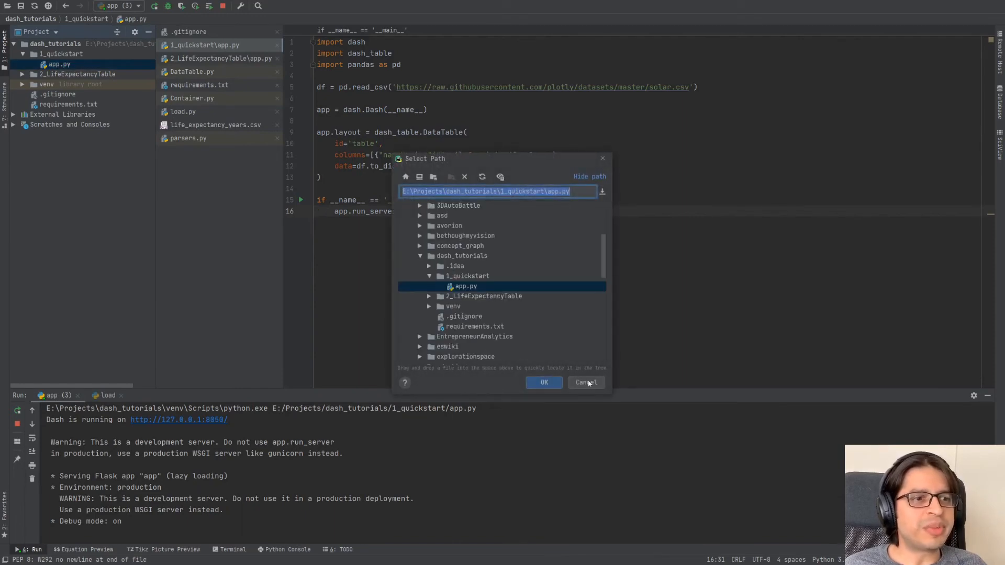
- Copy app.py to appbootstrap.py in the same folder via the Copy refactoring
left_click(585, 382)
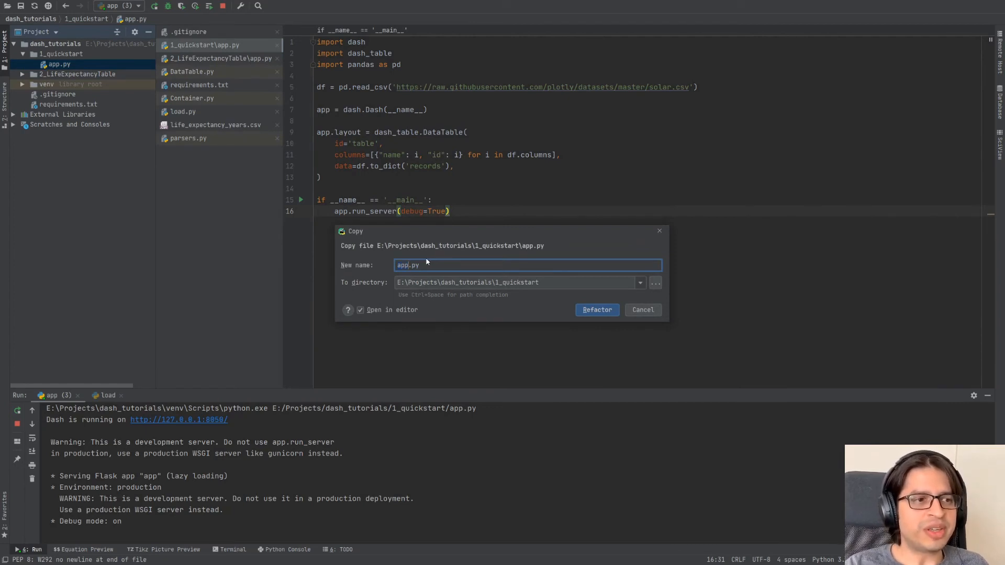
type("bootstra")
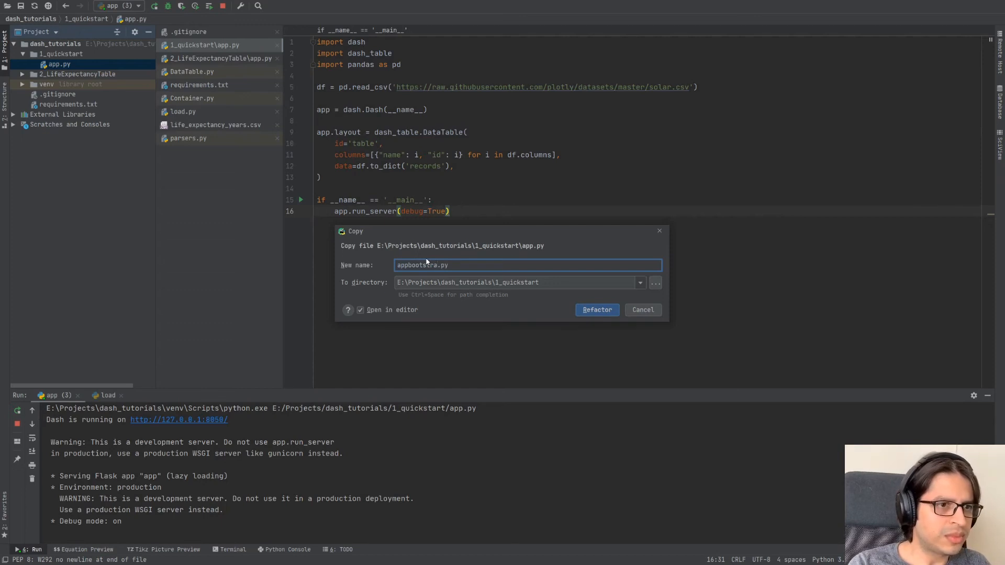
left_click(596, 310)
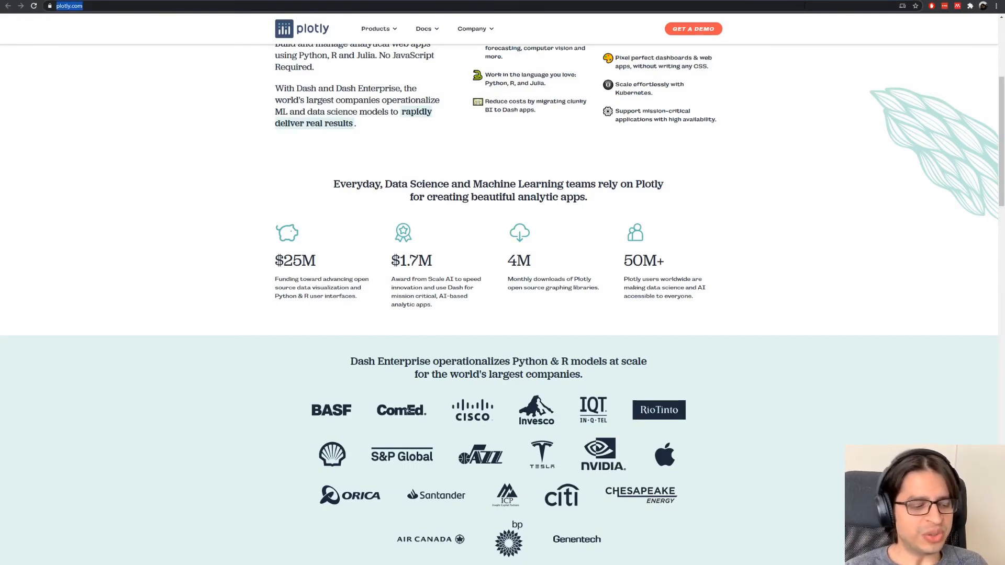
- Search Google for dash bootstrap, open the Dash Bootstrap Components site and reach its Get started quickly Alert code
type("dash button callback")
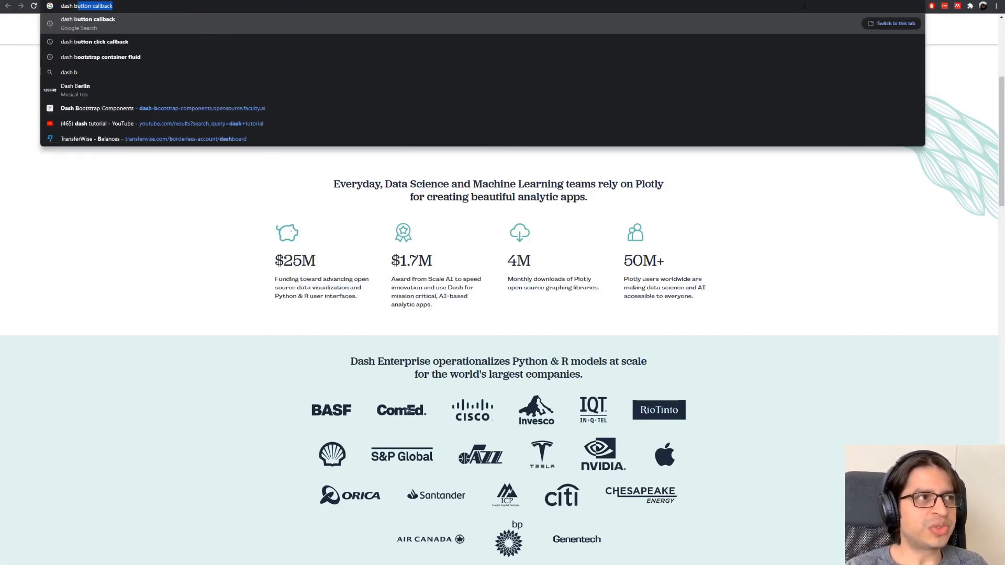
left_click(101, 57)
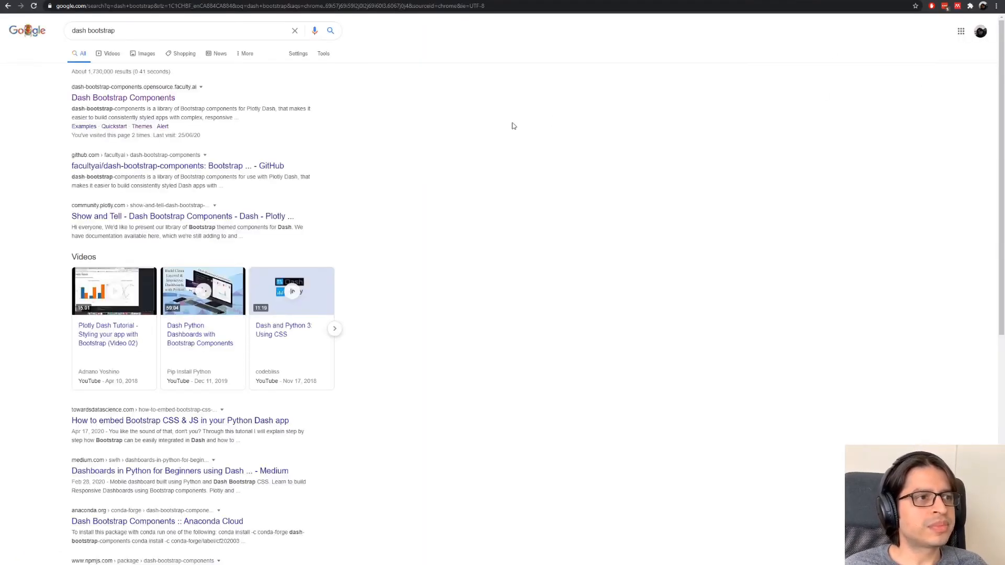
left_click(124, 97)
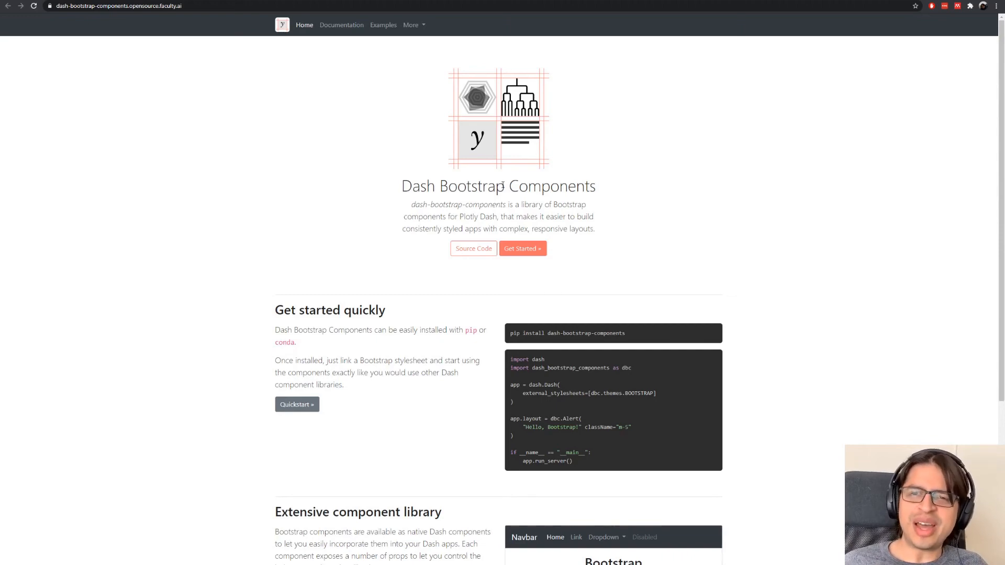
scroll("down", 3)
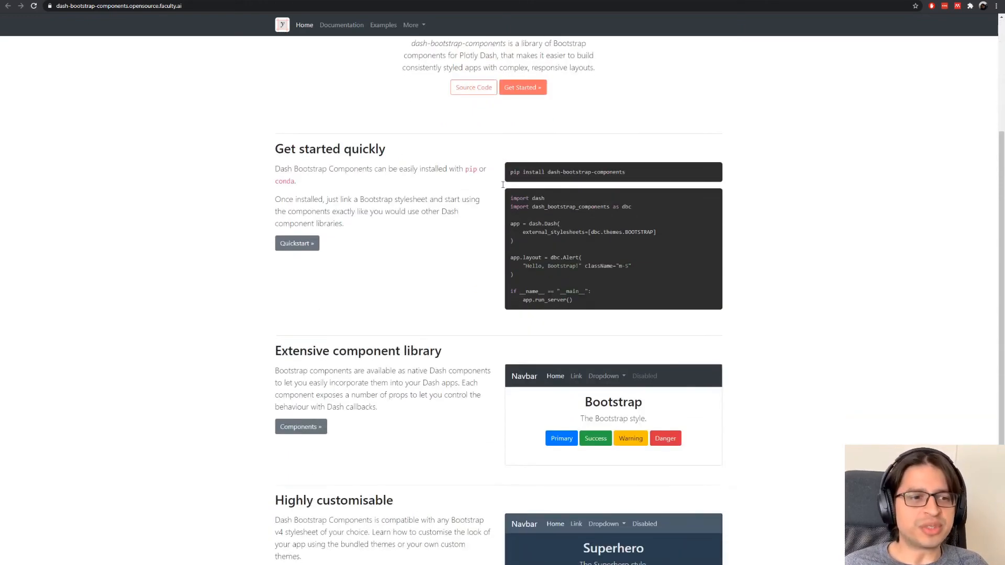
scroll("down", 3)
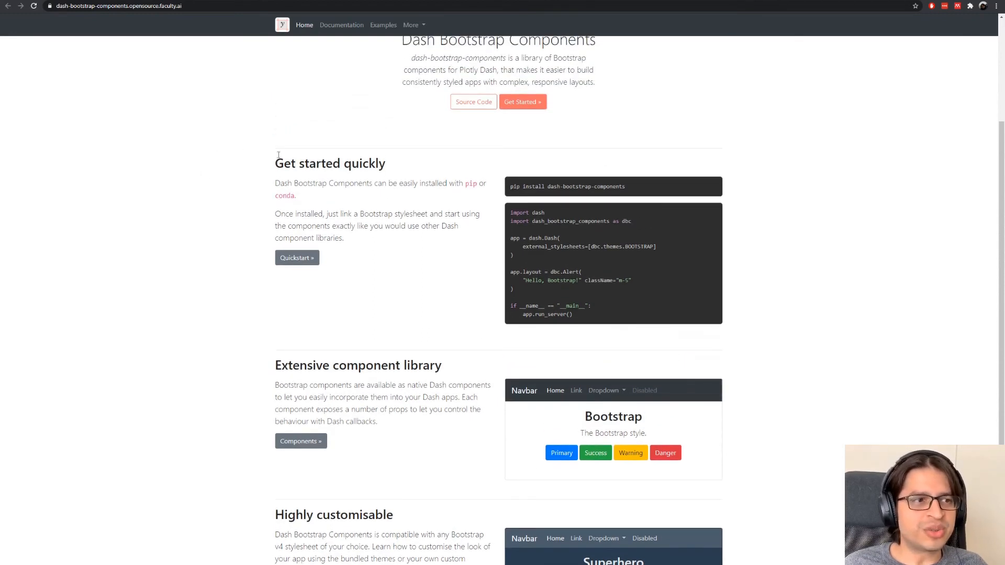
left_click_drag(510, 213, 631, 289)
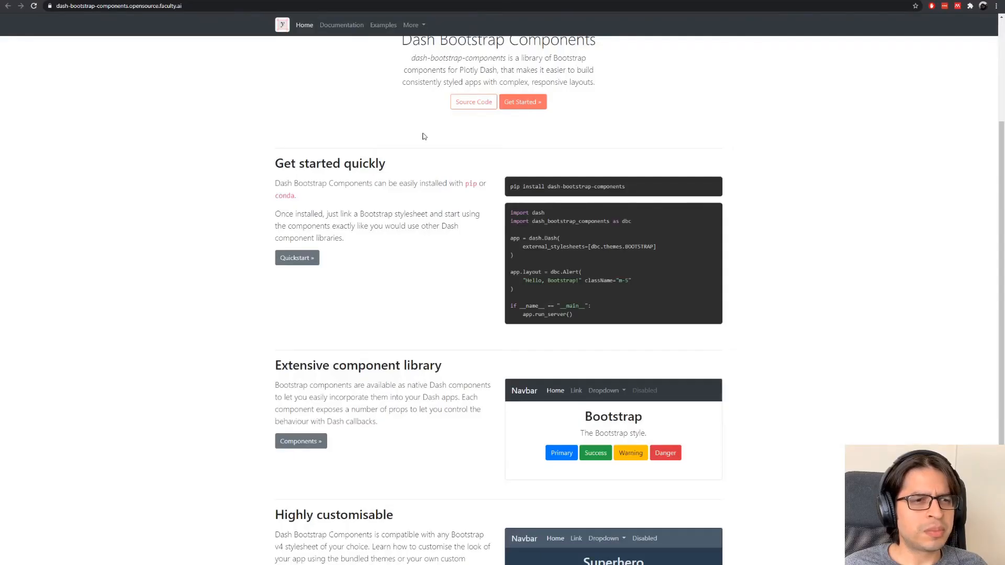
scroll("down", 3)
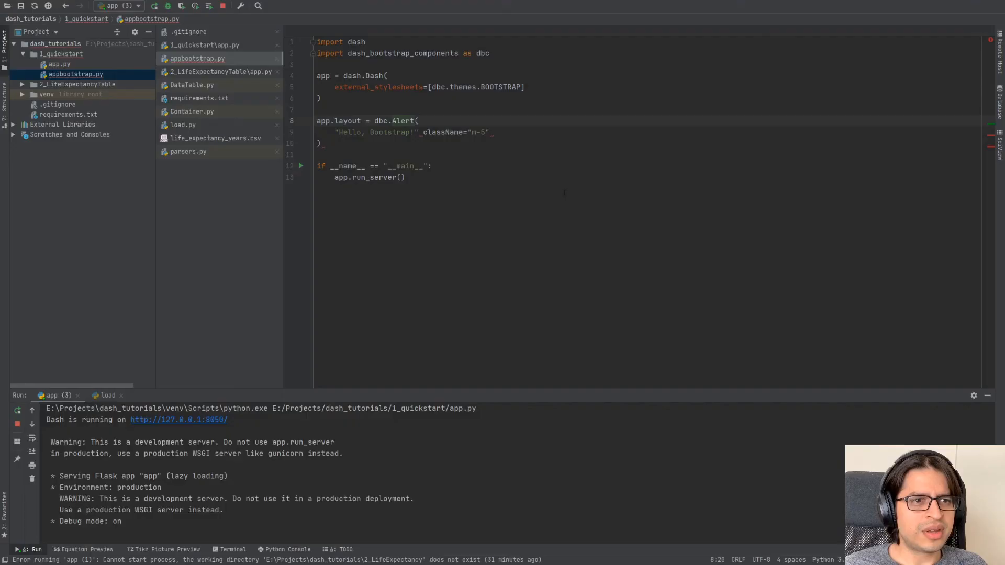
- Fix the missing comma in dbc.Alert, run appbootstrap.py and load 127.0.0.1:8050 in the browser
type(",")
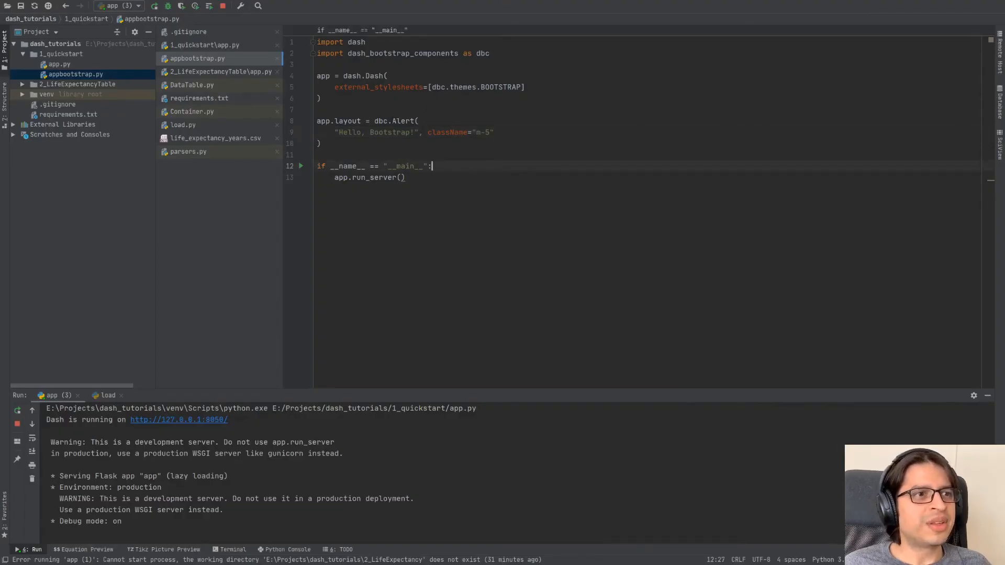
right_click(74, 74)
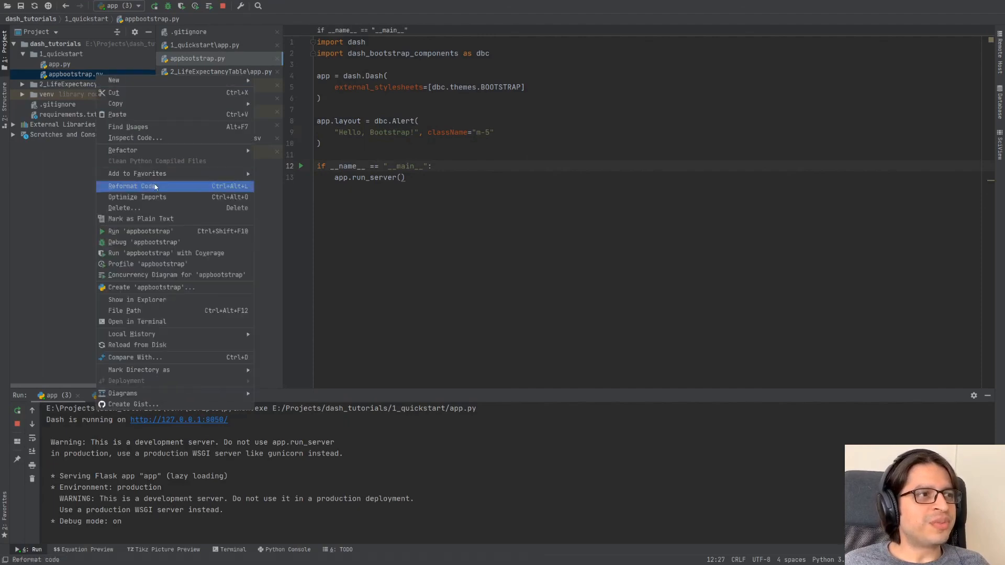
left_click(140, 230)
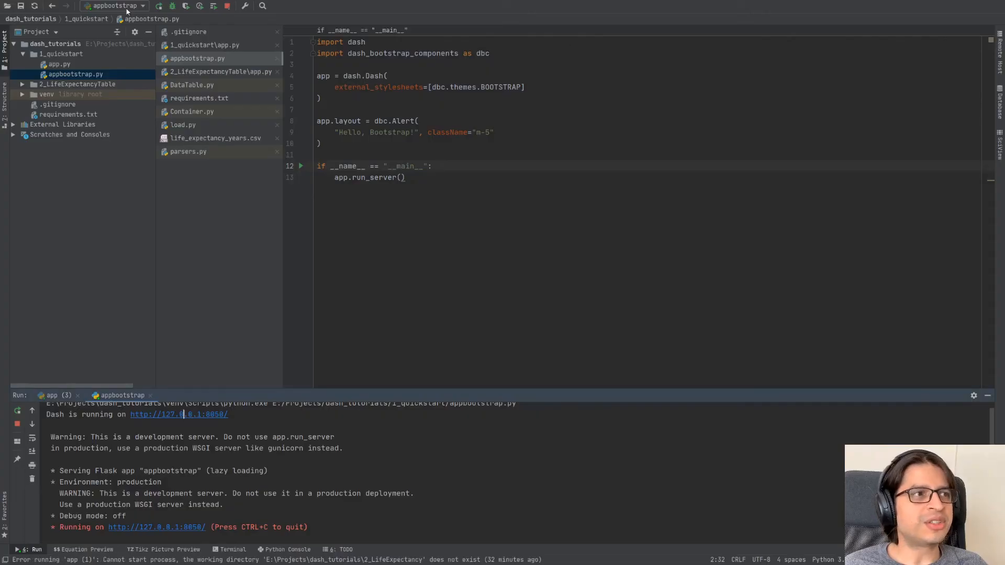
left_click(227, 6)
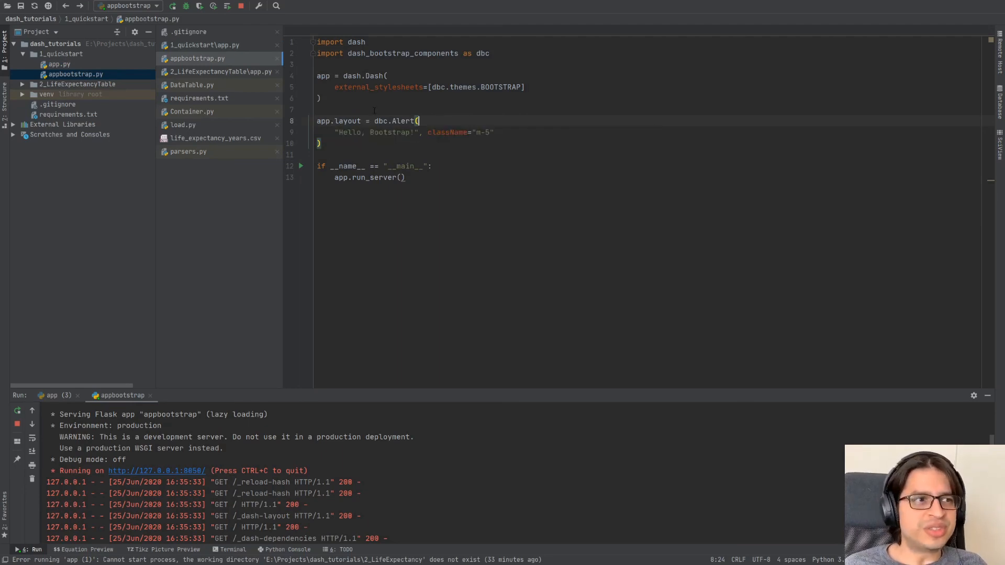
left_click(317, 109)
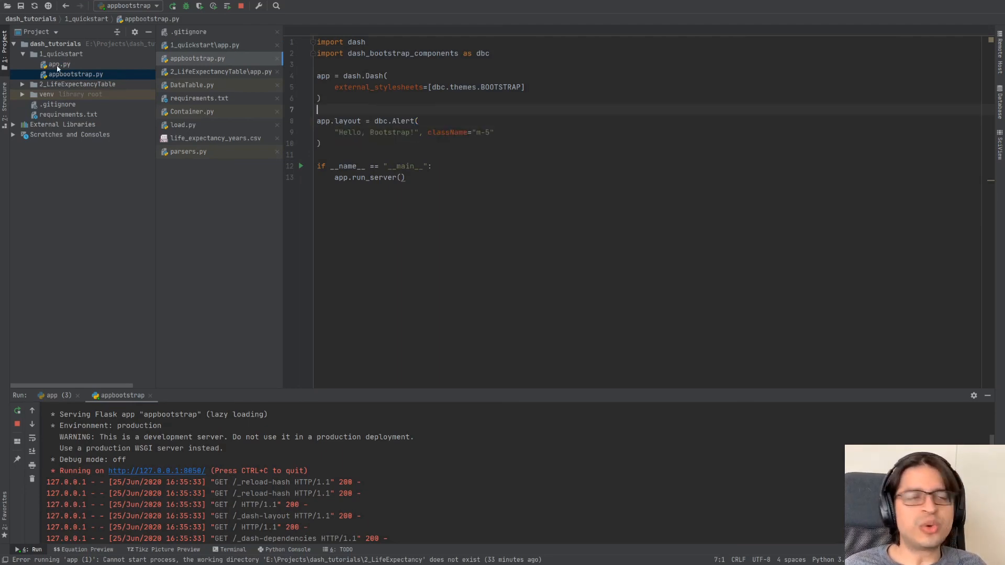